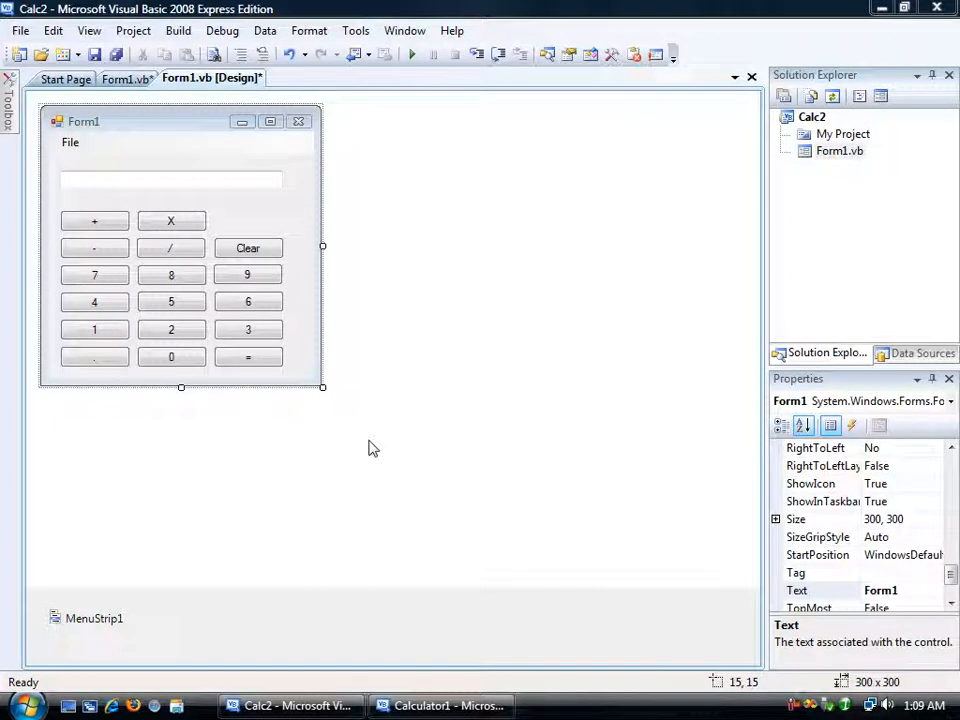
mouse_move(367, 444)
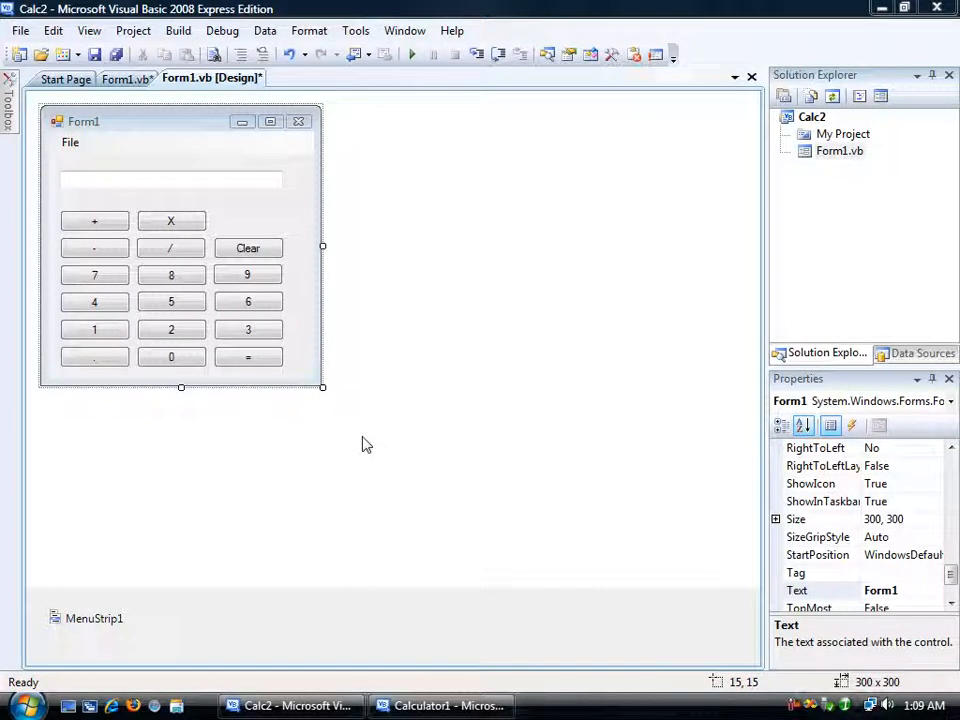
mouse_move(362, 443)
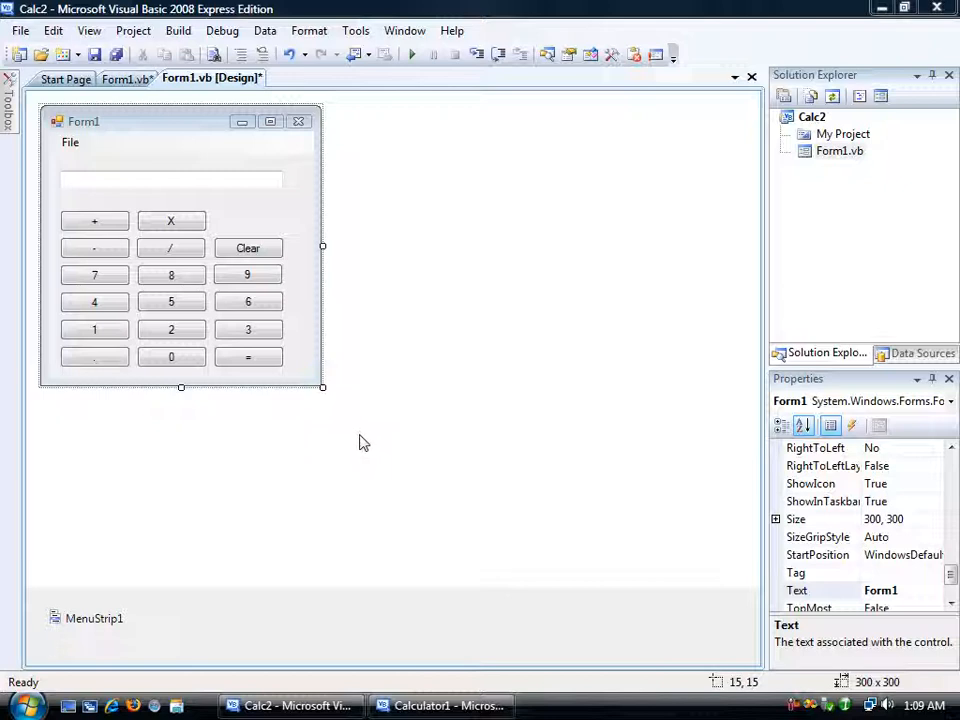
mouse_move(370, 442)
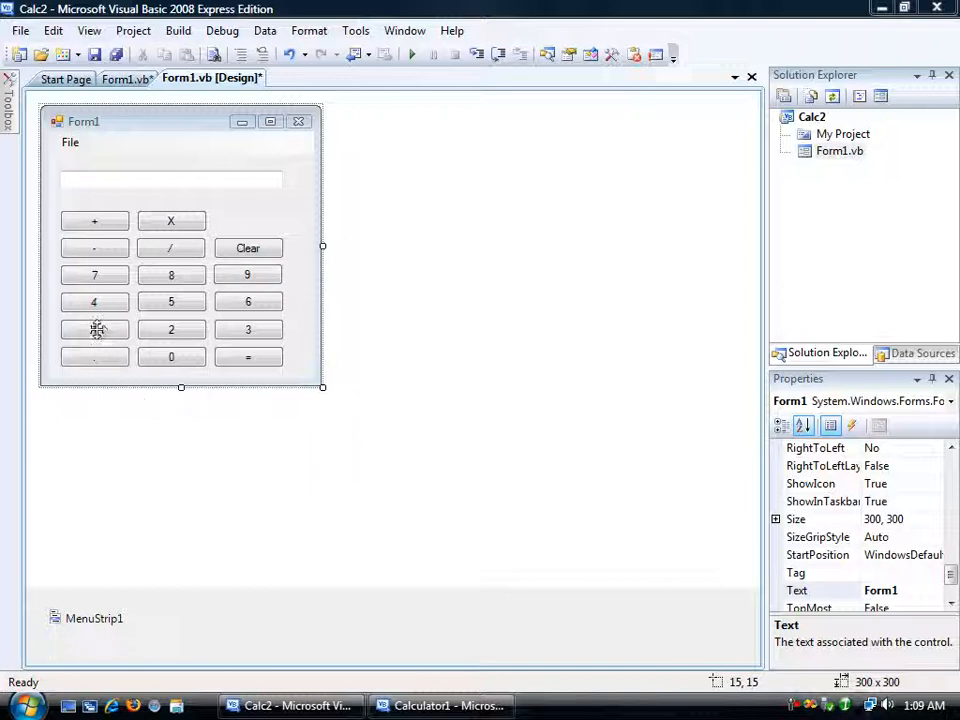
Add Click handlers for cmd1–cmd9 that append digits 1–9 to TextBox1.
click(94, 329)
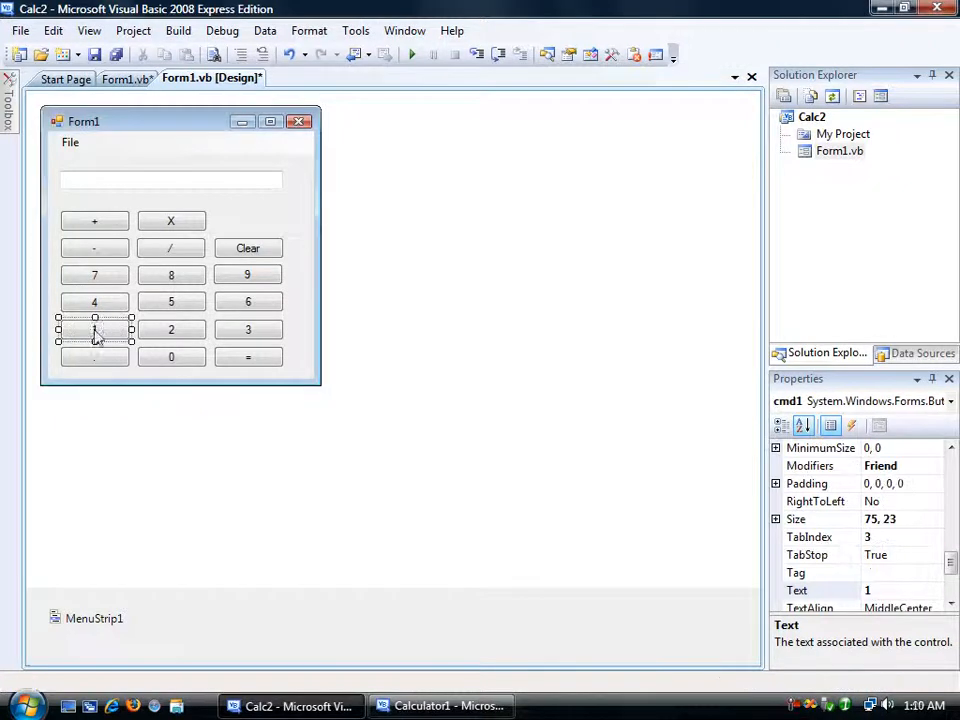
double_click(94, 329)
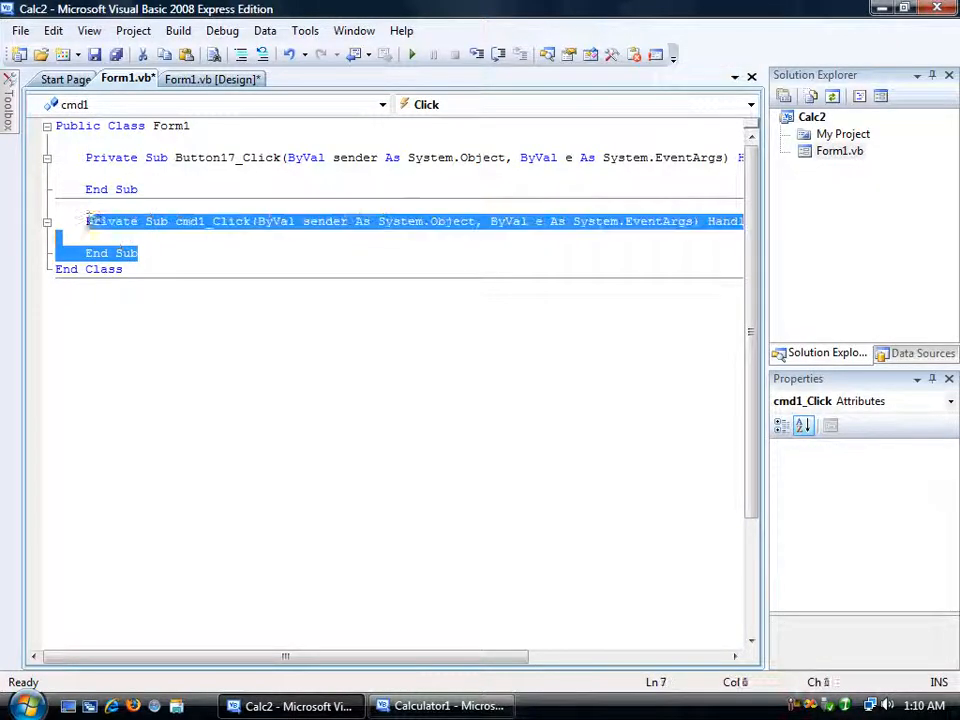
text(TextBox1.Text = TextBox1.Text & "1")
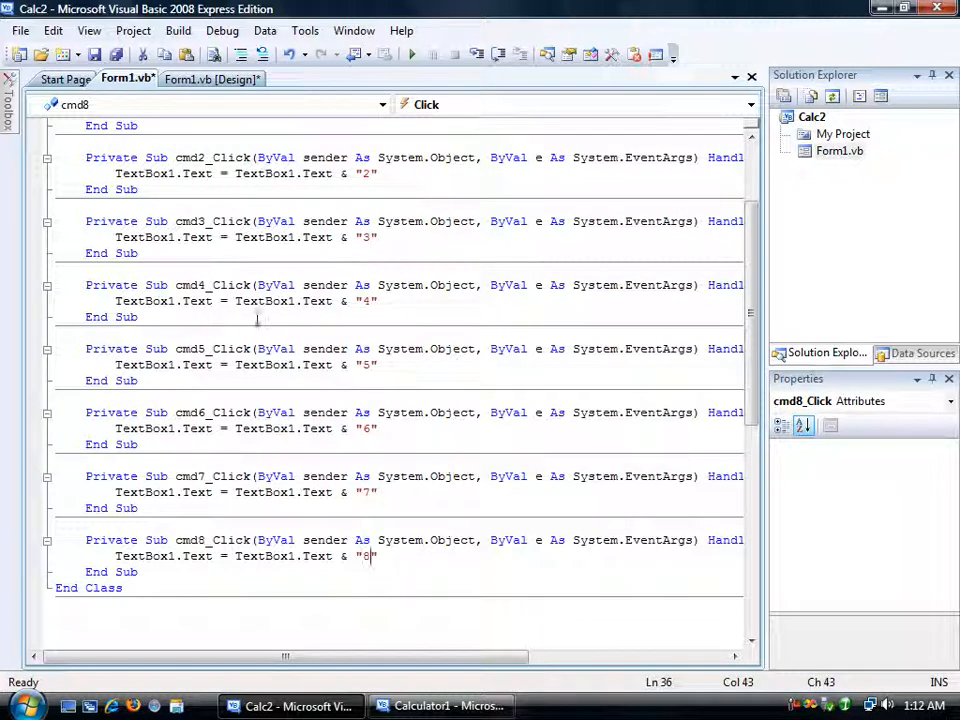
mouse_move(379, 321)
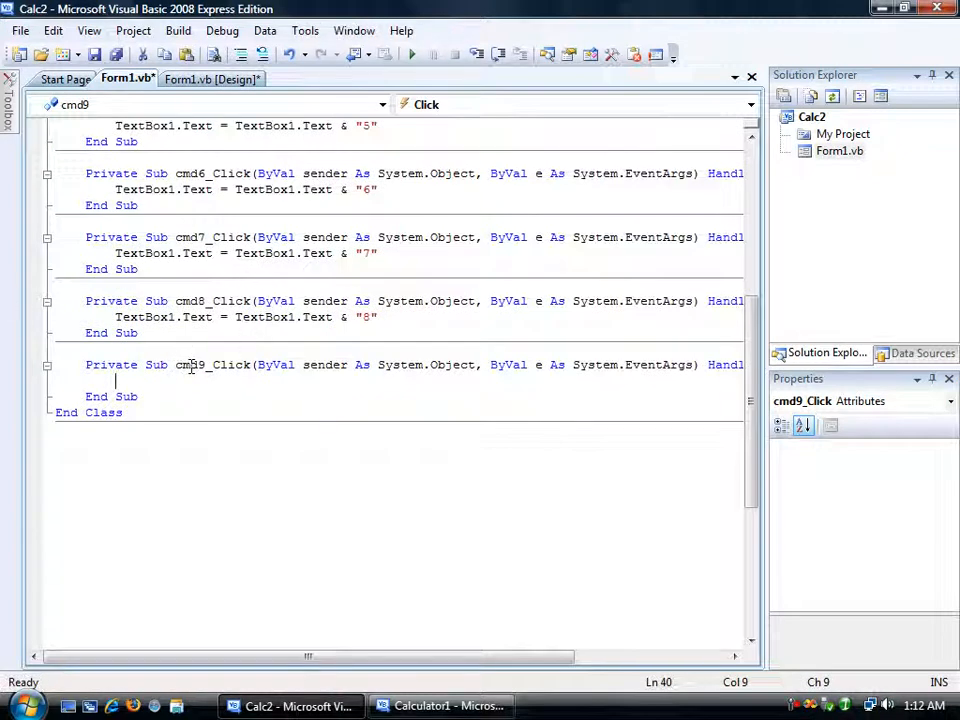
text(TextBox1.Text = TextBox1.Text & "9")
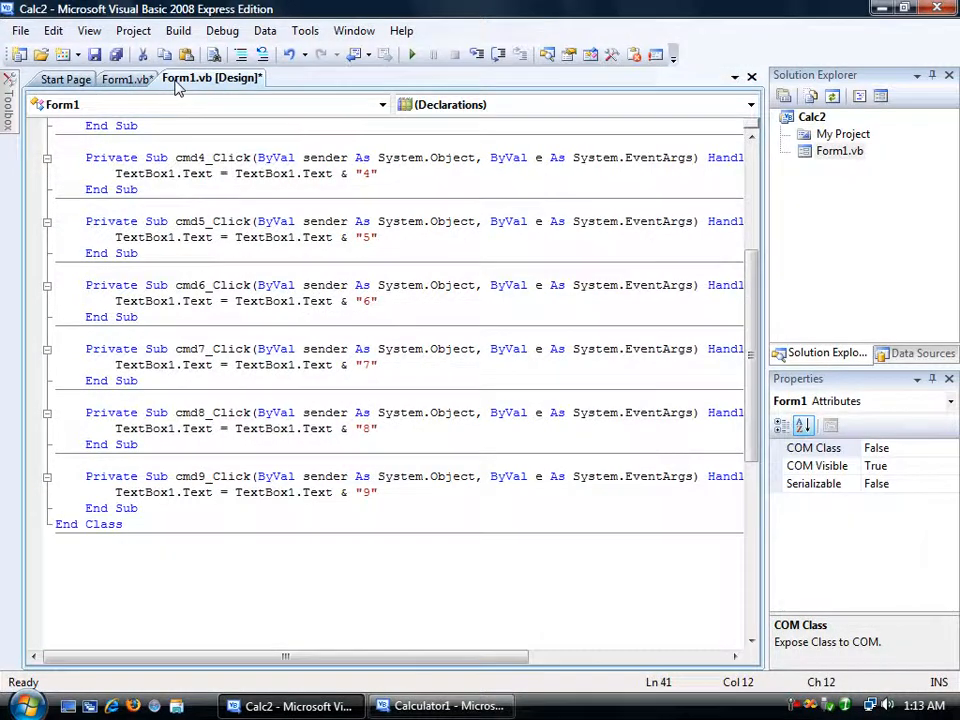
Add click code appending "0" and "." to TextBox1 for the 0 and decimal buttons.
click(212, 78)
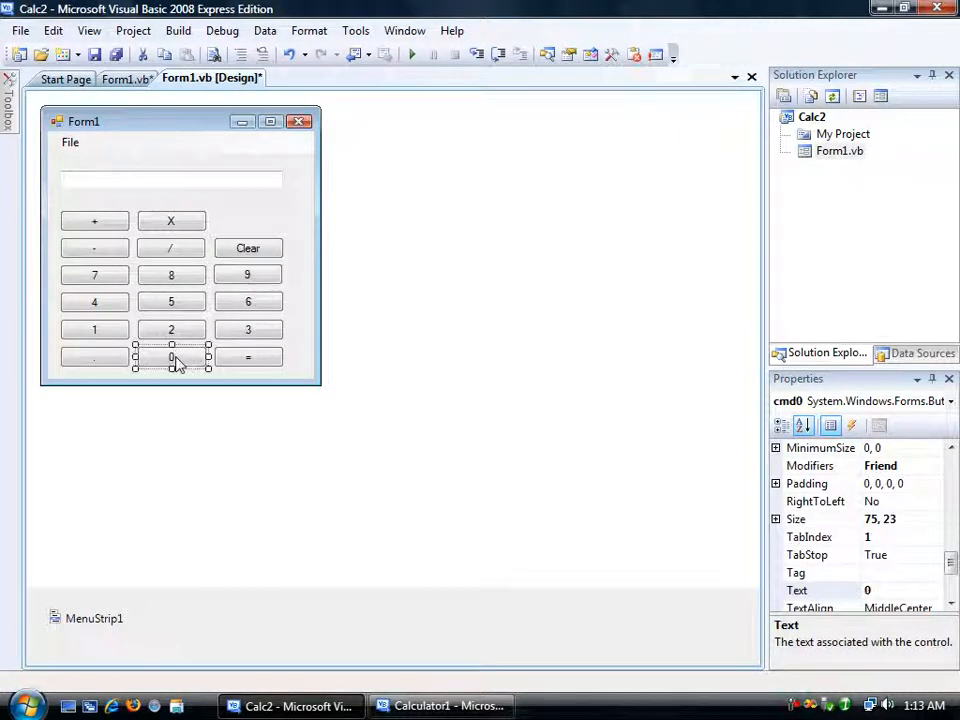
double_click(171, 357)
text(TextBox1.Text = TextBox1.Text & "0")
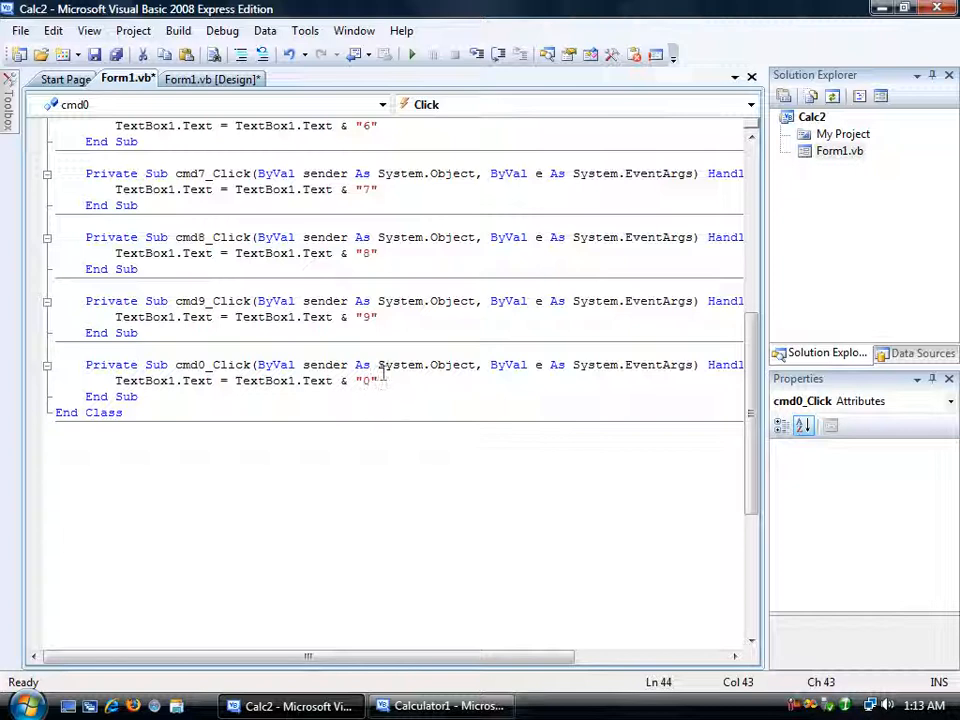
click(213, 78)
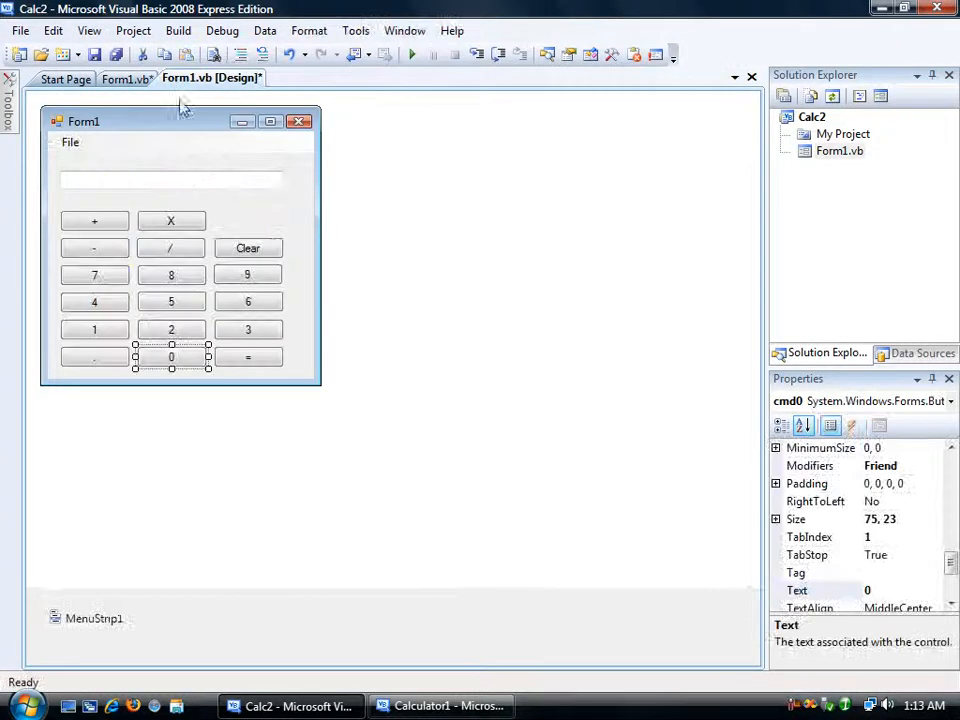
mouse_move(258, 237)
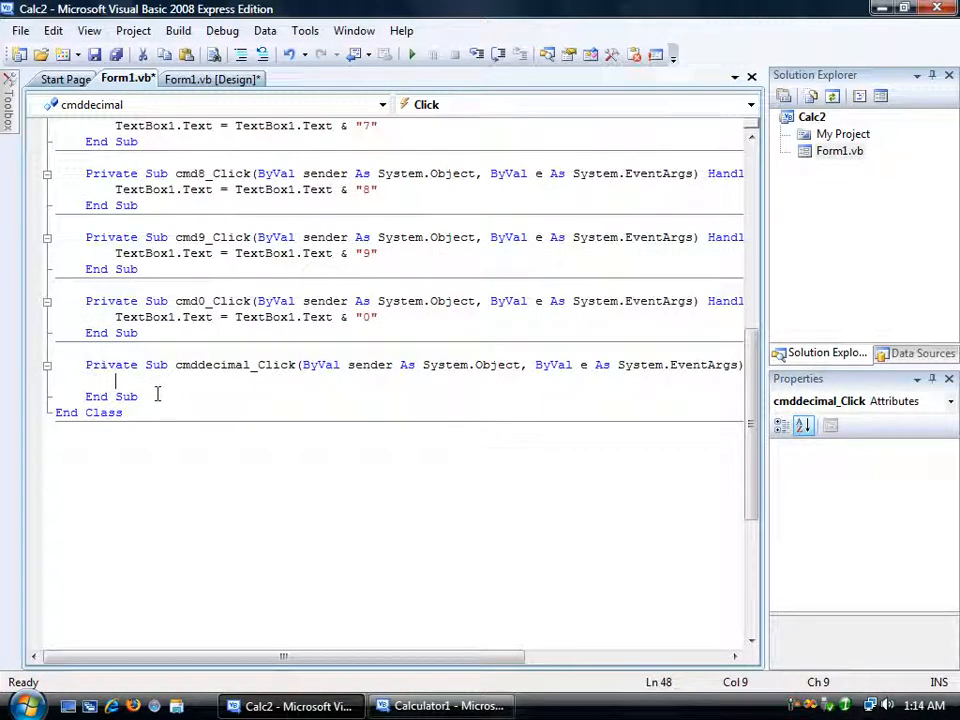
text(TextBox1.Text = TextBox1.Text & ".")
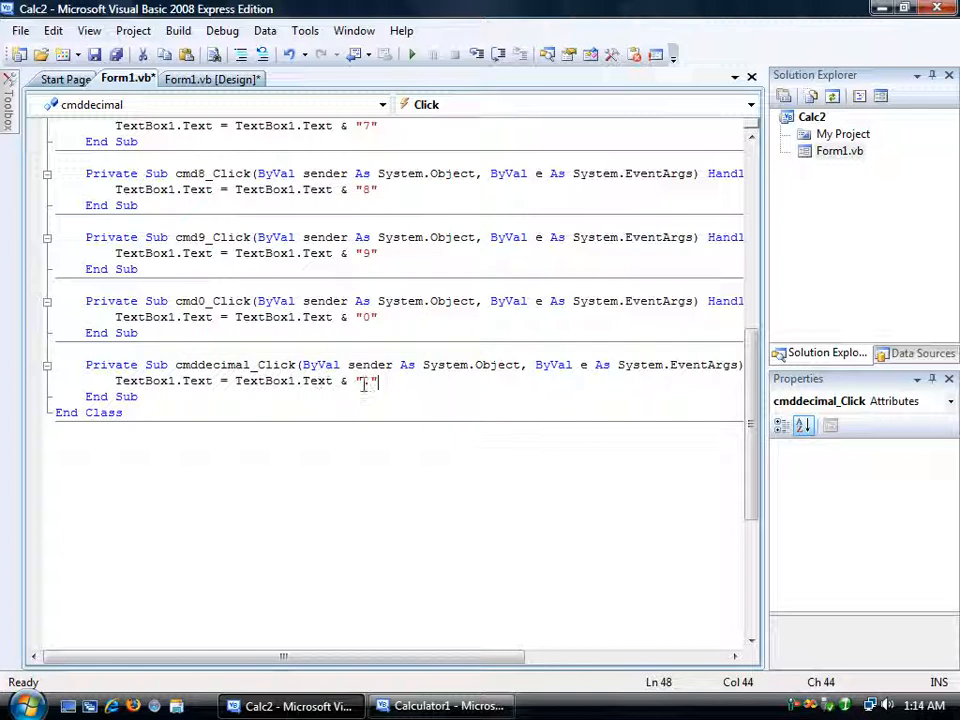
Write the Clear button's handler so TextBox1.Text is reset to "0".
click(210, 79)
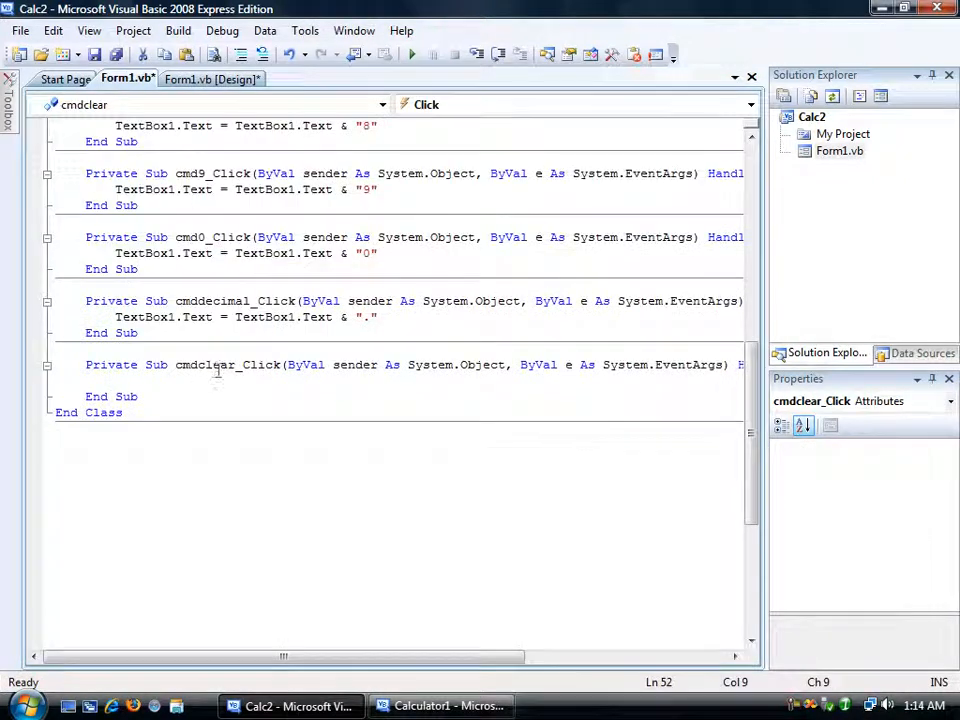
text(TextBox1.Text = TextBox1.Text & ".")
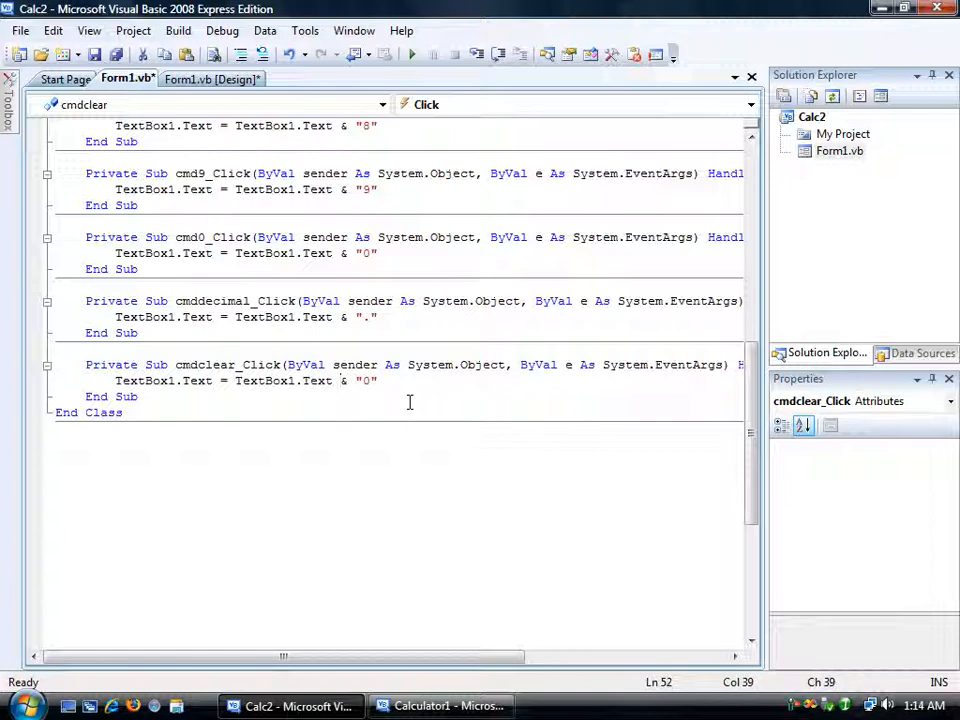
text(Text)
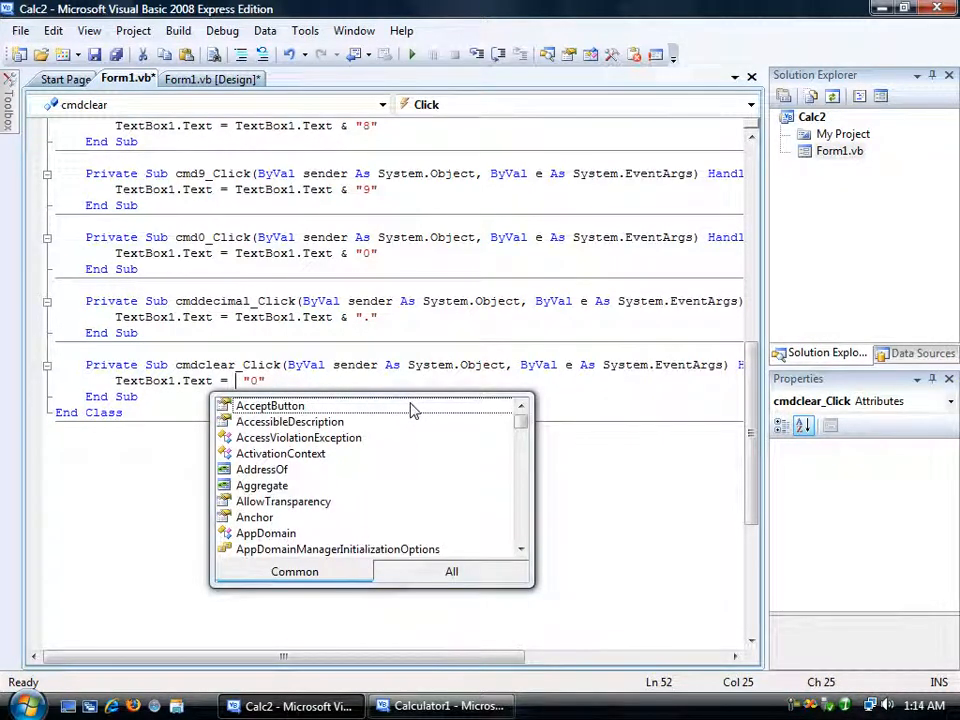
key(Escape)
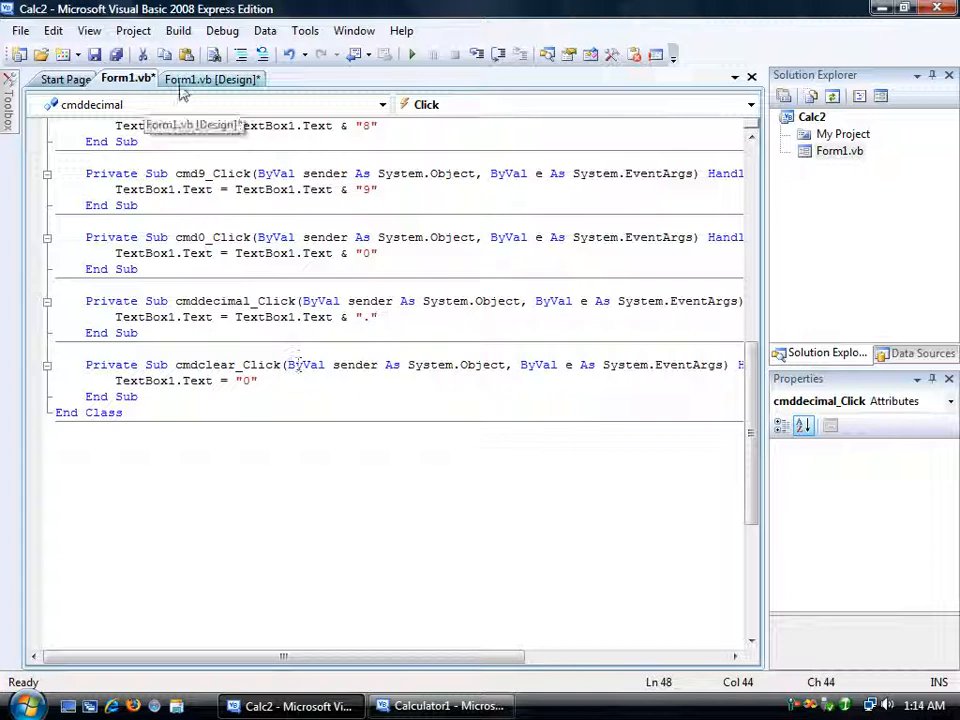
Check the project for errors, then start debugging the calculator.
click(209, 79)
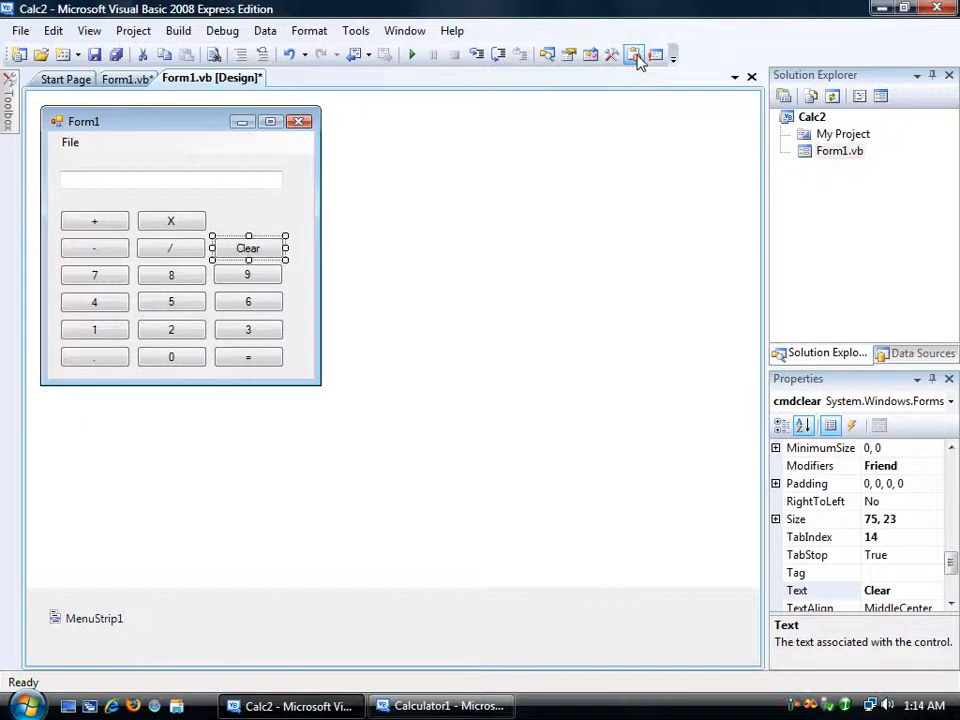
click(635, 54)
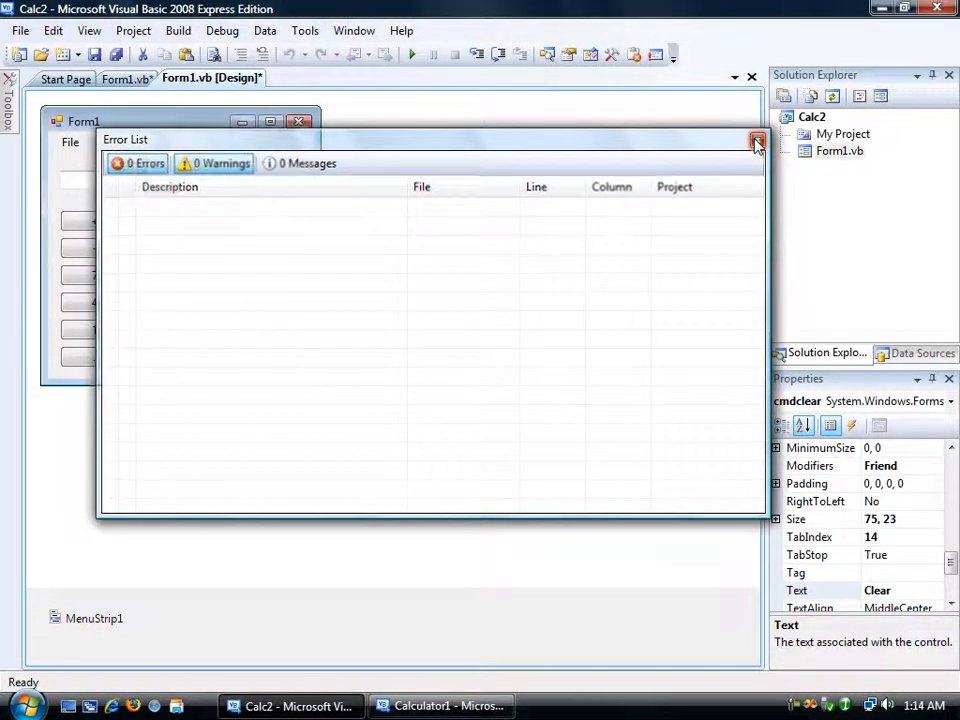
click(754, 142)
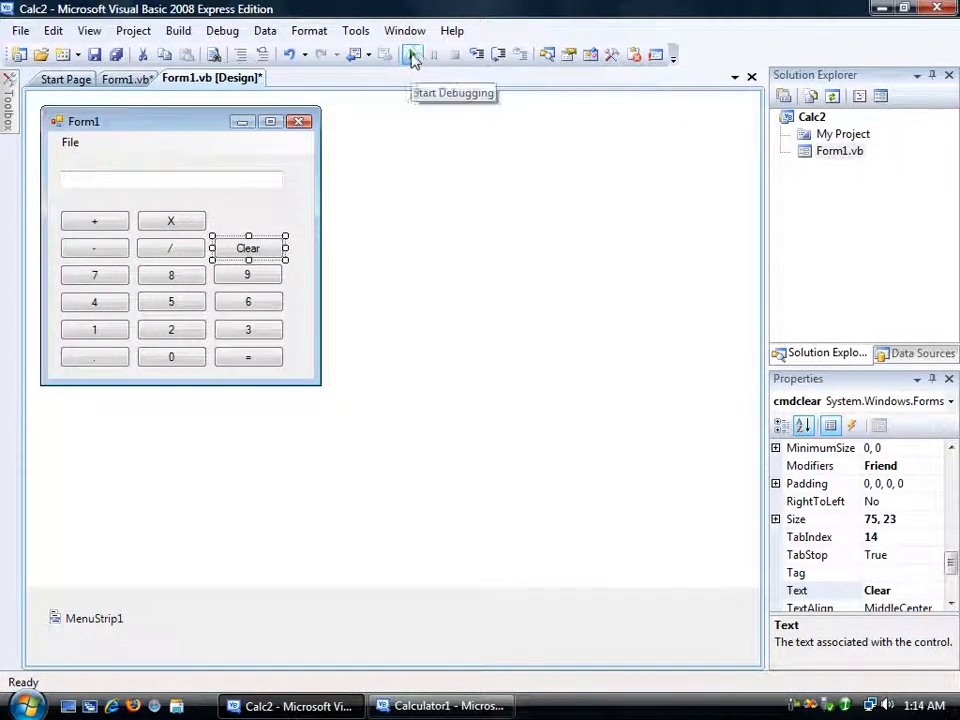
click(412, 55)
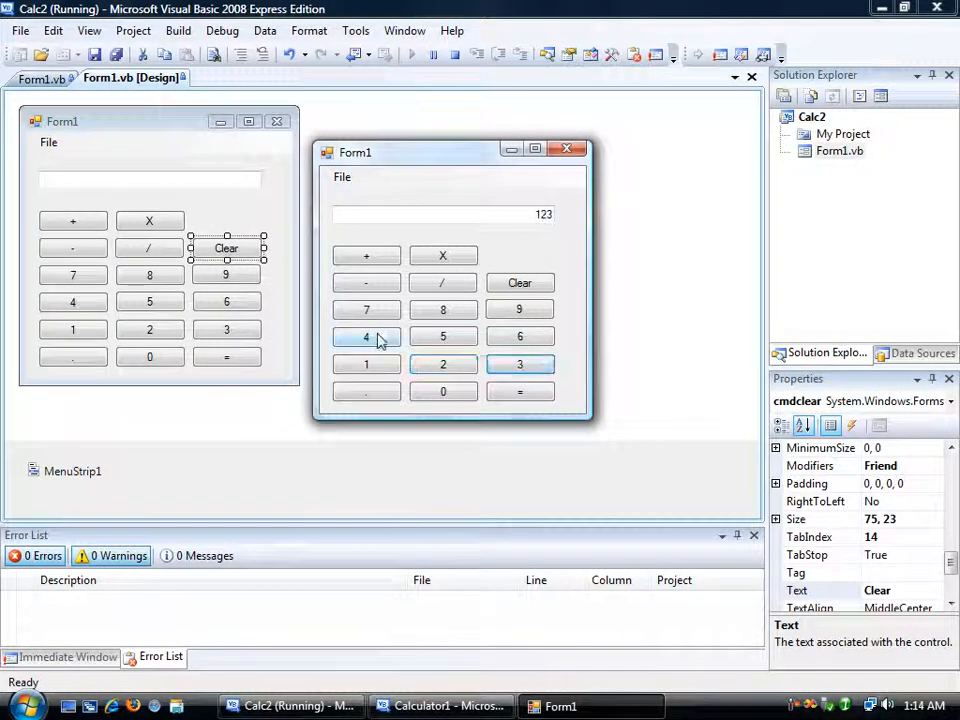
Enter test digits on the running calculator and clear the display back to 0.
click(366, 309)
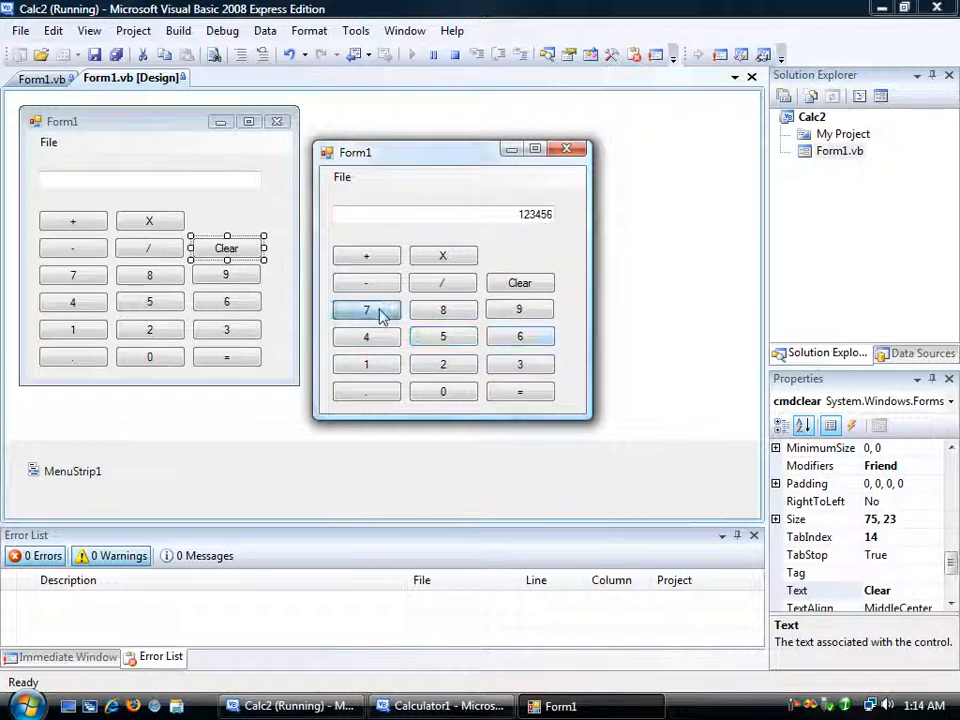
click(442, 391)
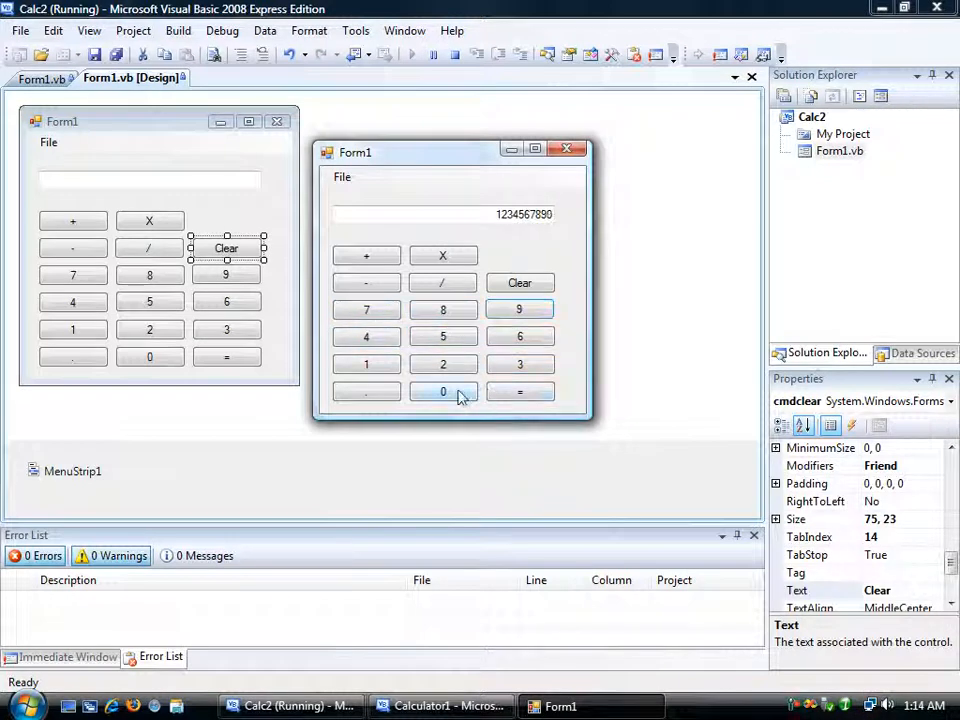
click(519, 282)
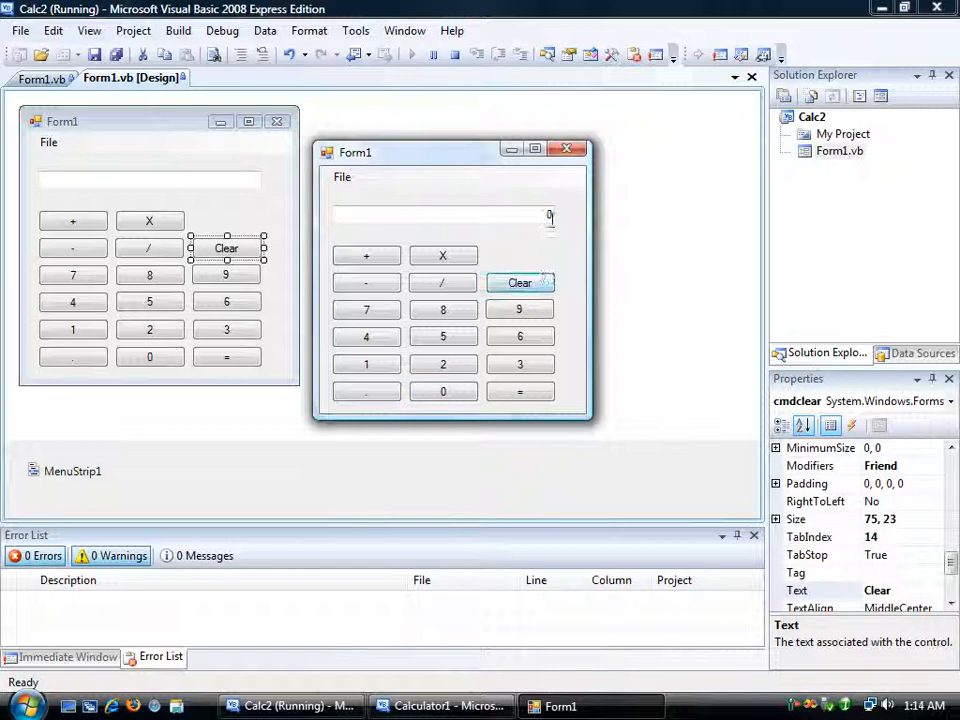
click(366, 364)
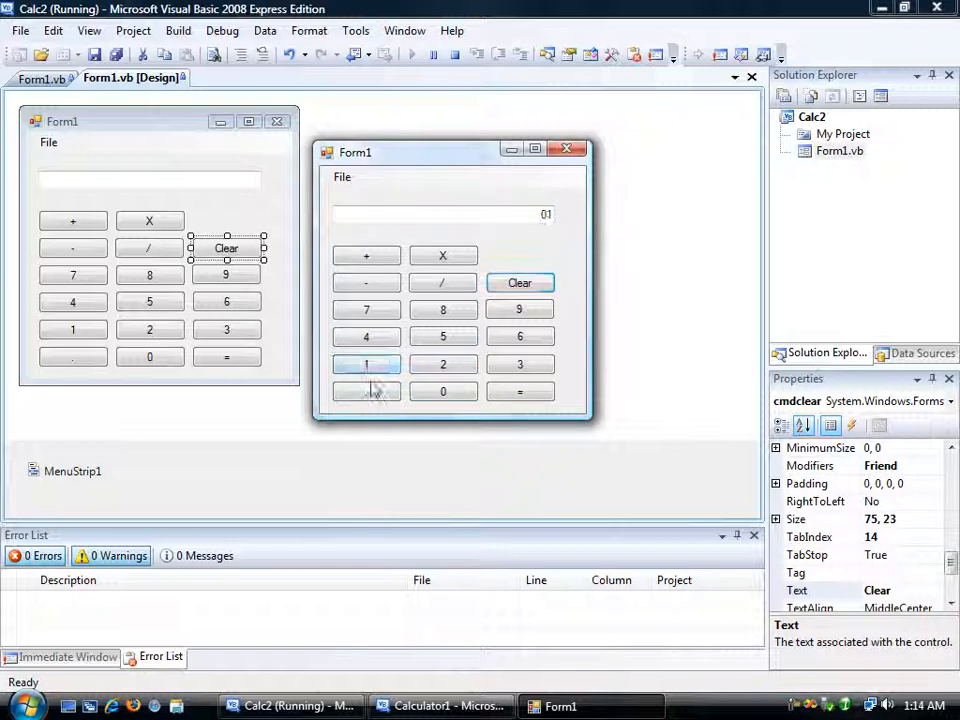
click(442, 364)
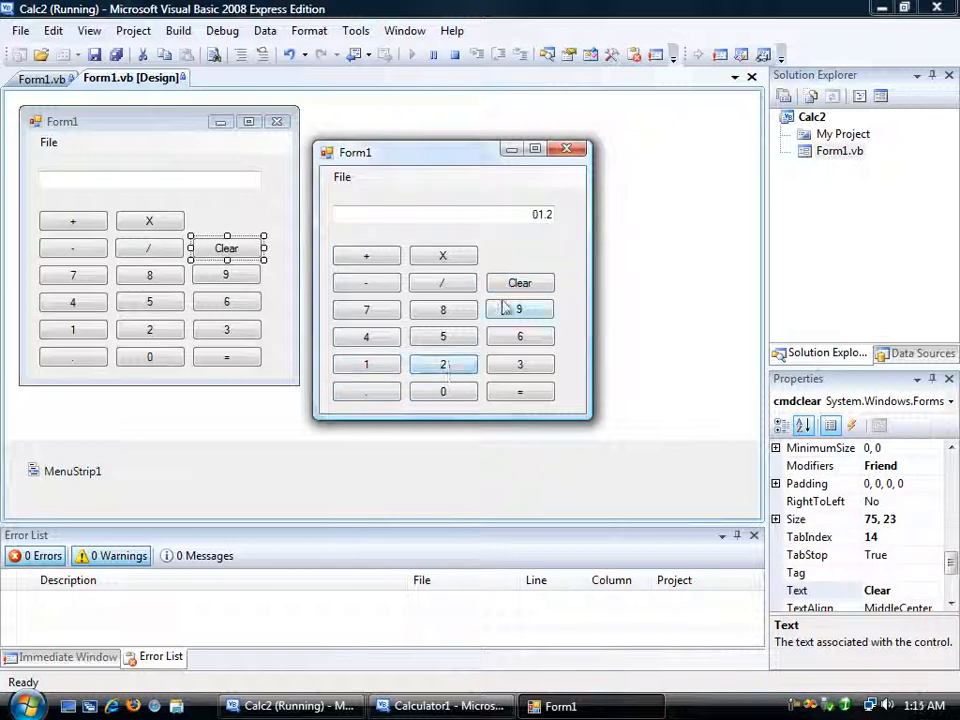
click(520, 282)
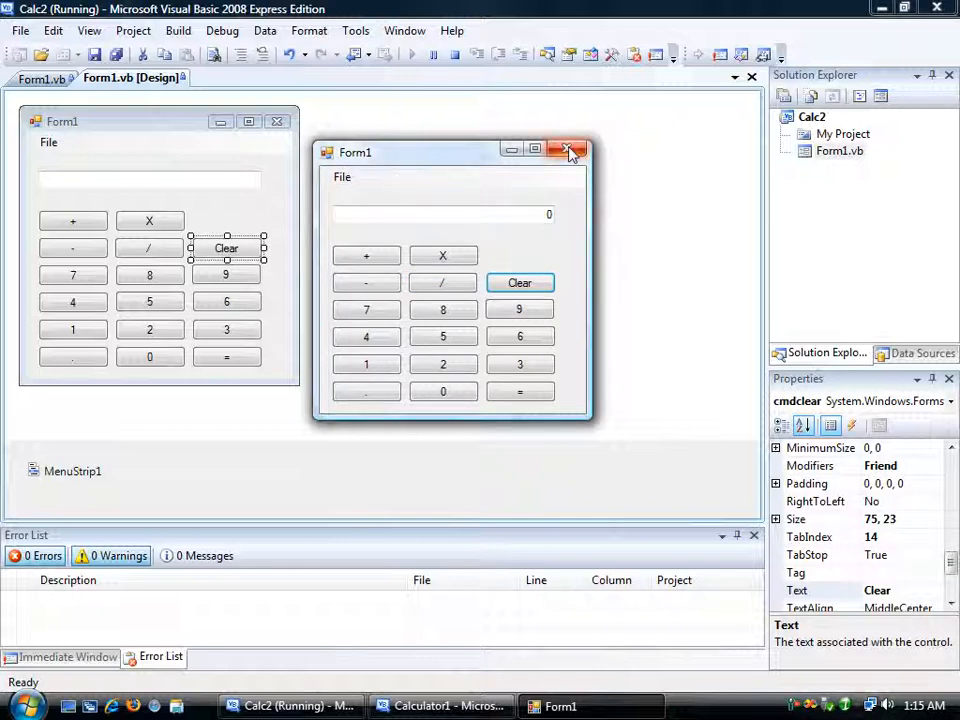
Stop debugging and add a File > Close Calculator item whose handler calls Me.Close().
click(570, 151)
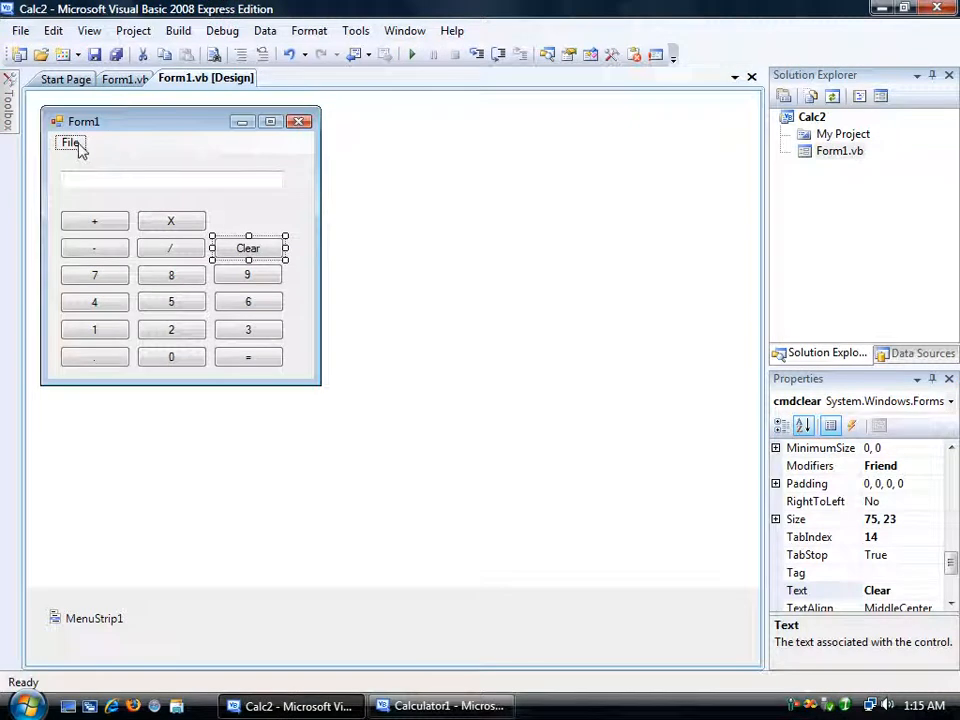
click(69, 142)
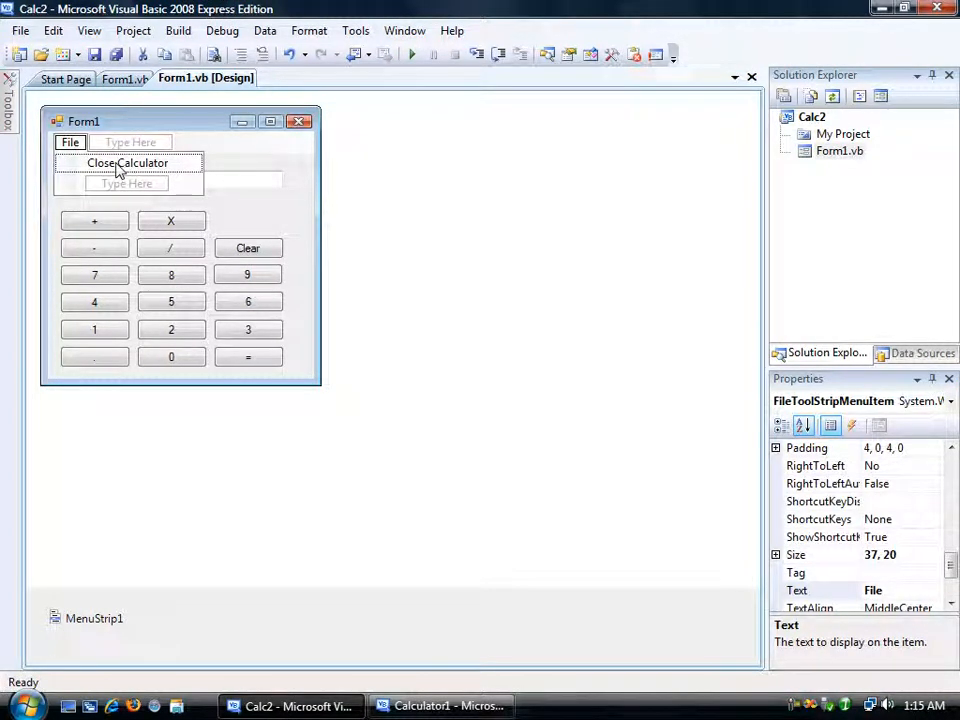
double_click(127, 163)
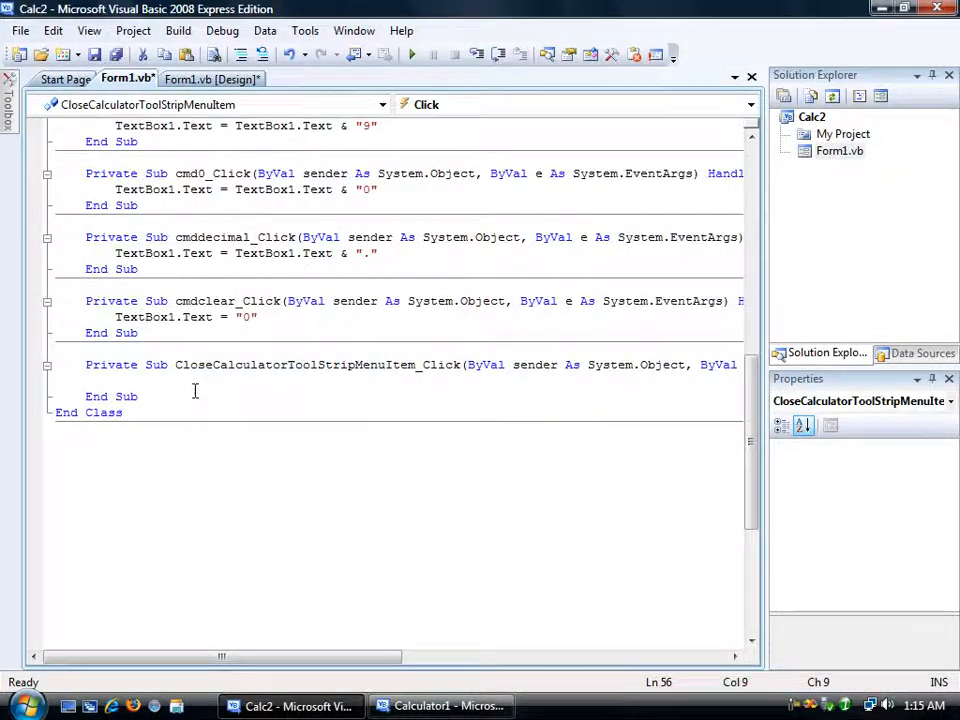
text(Me.)
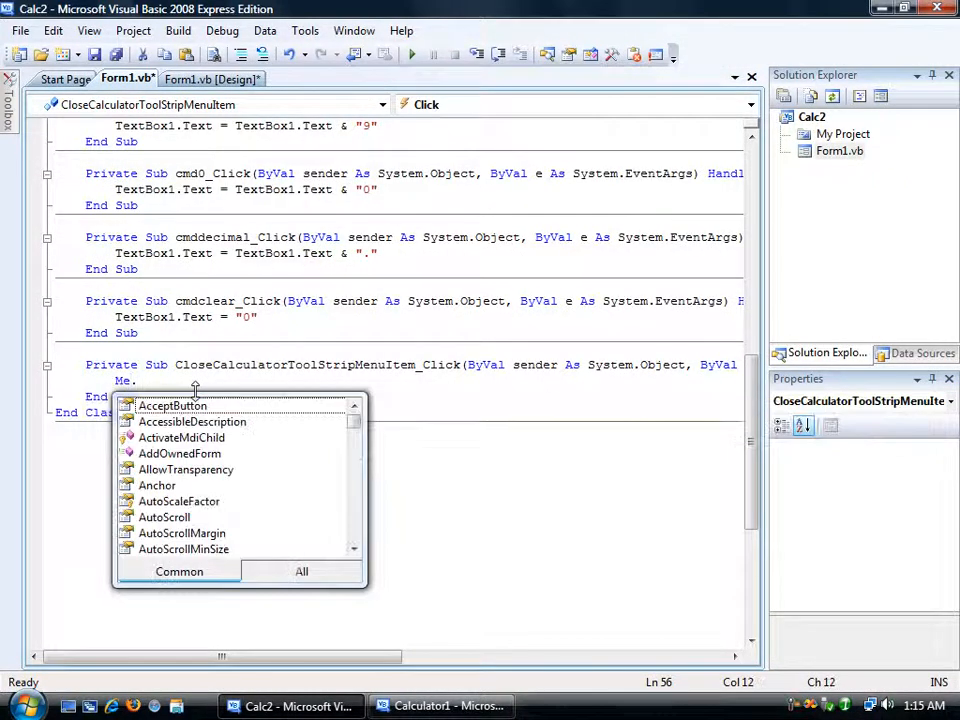
text(close)
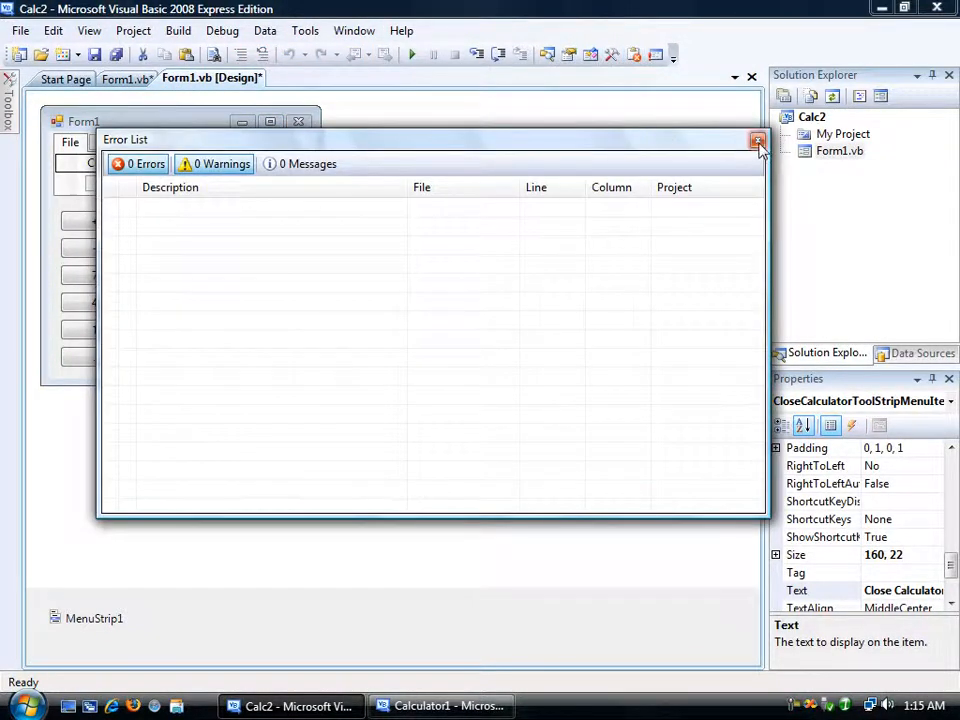
Close the Error List, rerun the calculator, and test its Clear button.
click(754, 143)
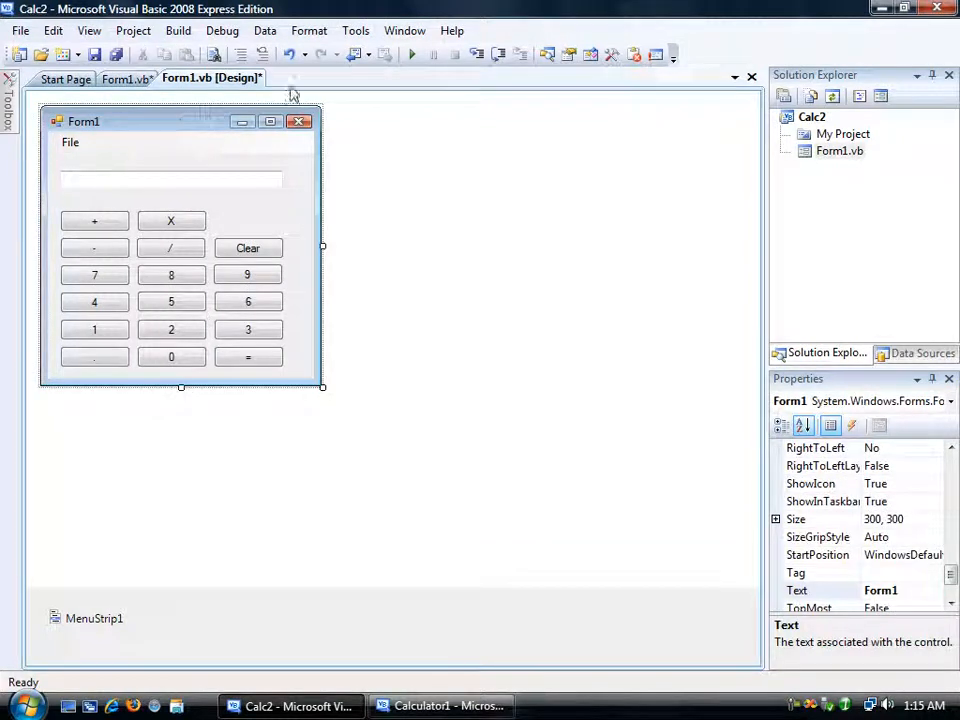
click(400, 54)
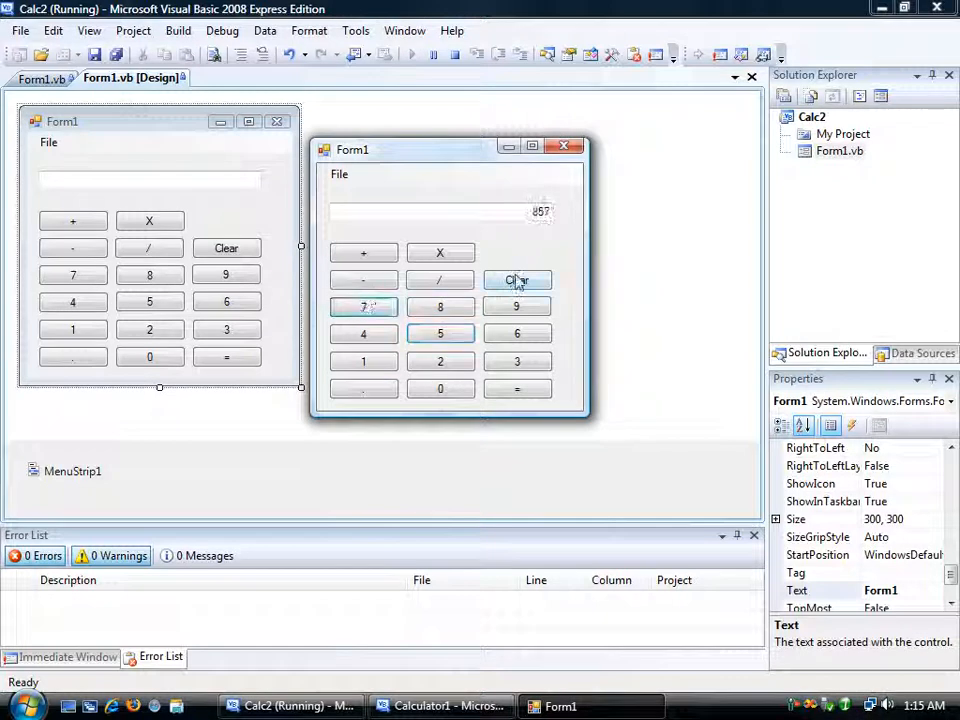
click(339, 174)
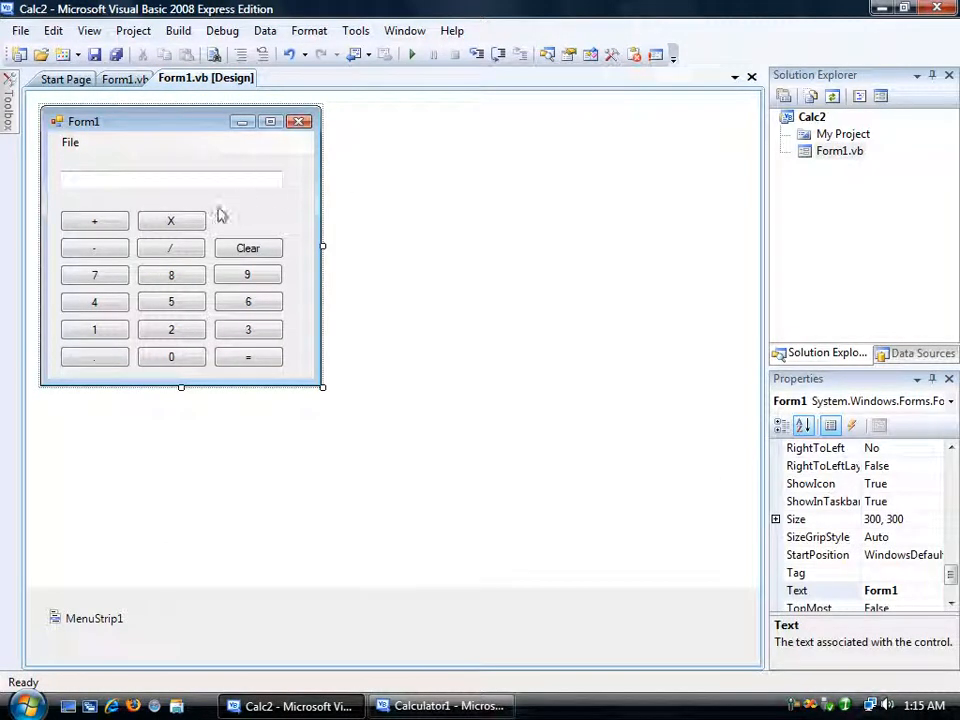
mouse_move(178, 157)
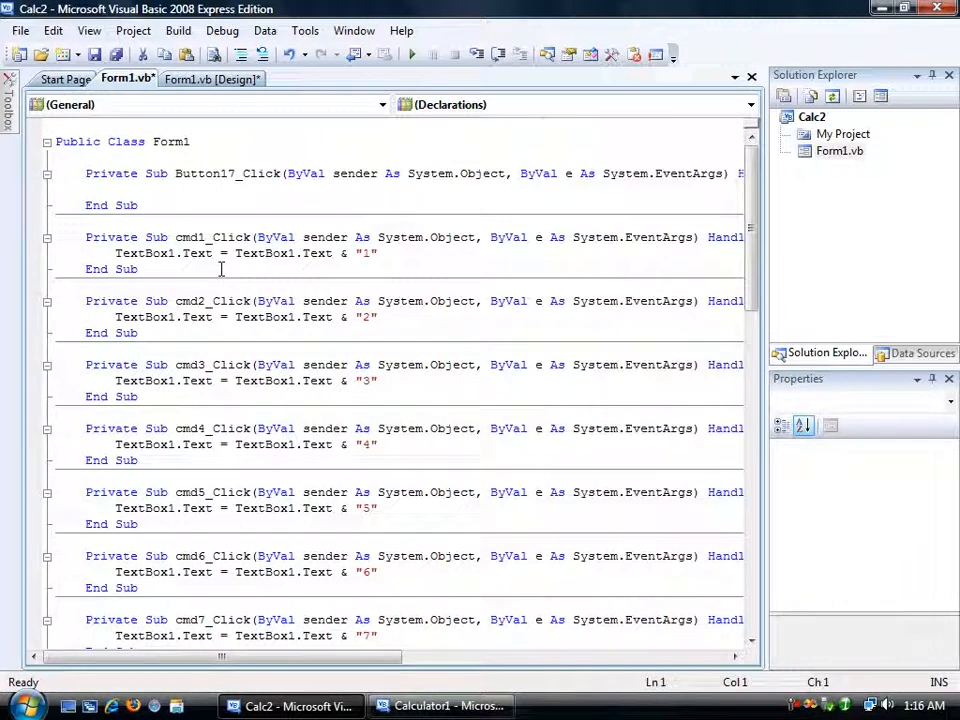
Add Option Explicit On and Dim the Single number variables and String arithmeticprocess.
text(Option)
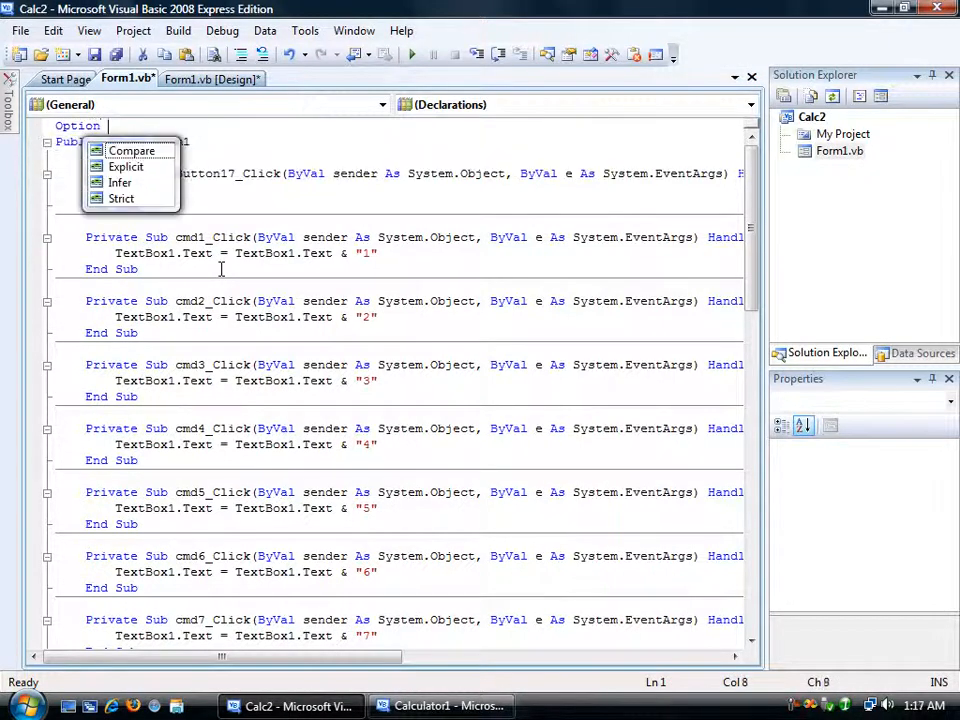
text(explicit on)
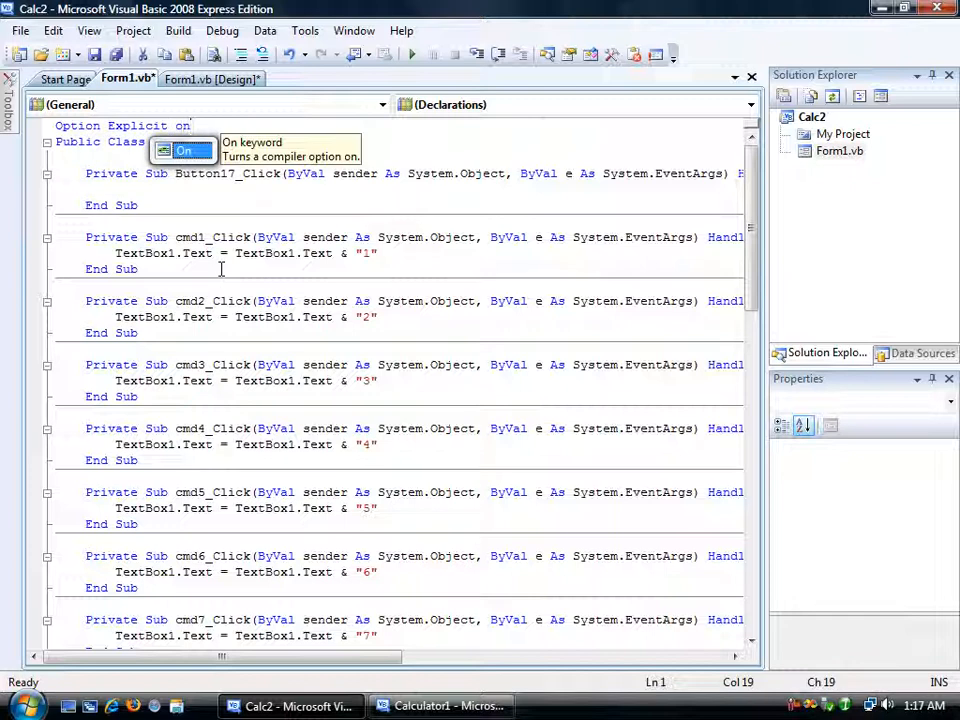
click(234, 131)
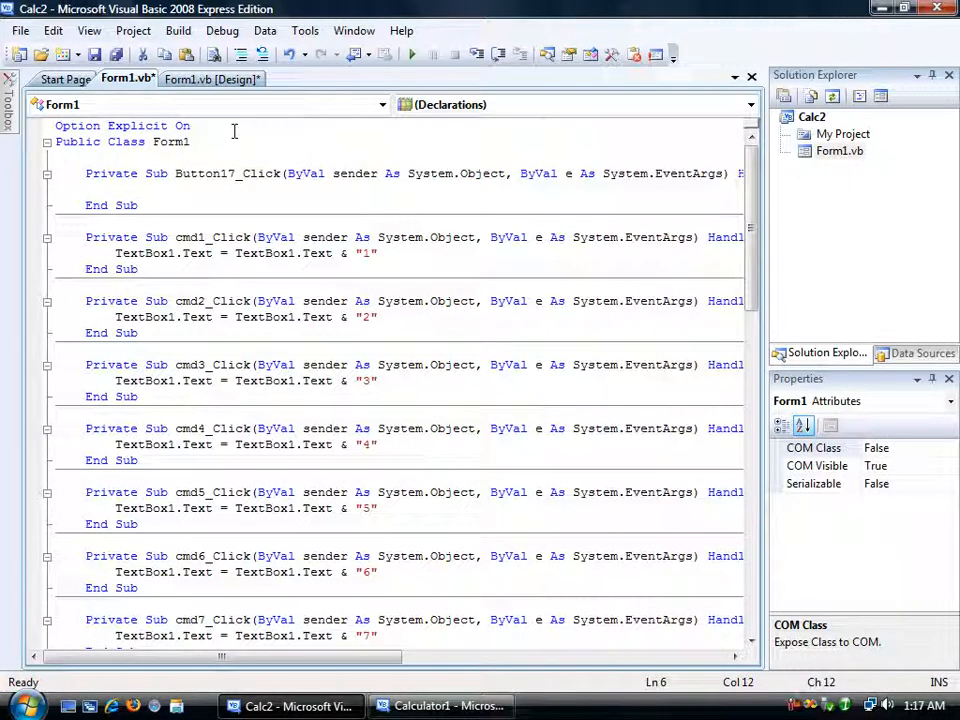
mouse_move(169, 147)
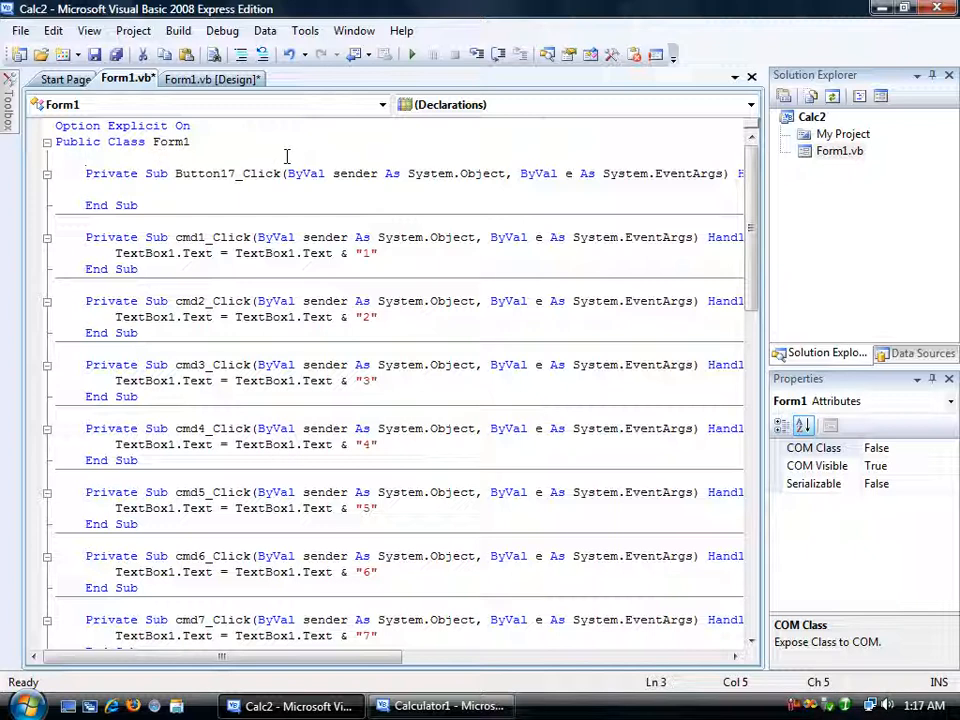
text(Dim firstnumber As Single)
text(Dim arithmeticprocess As String)
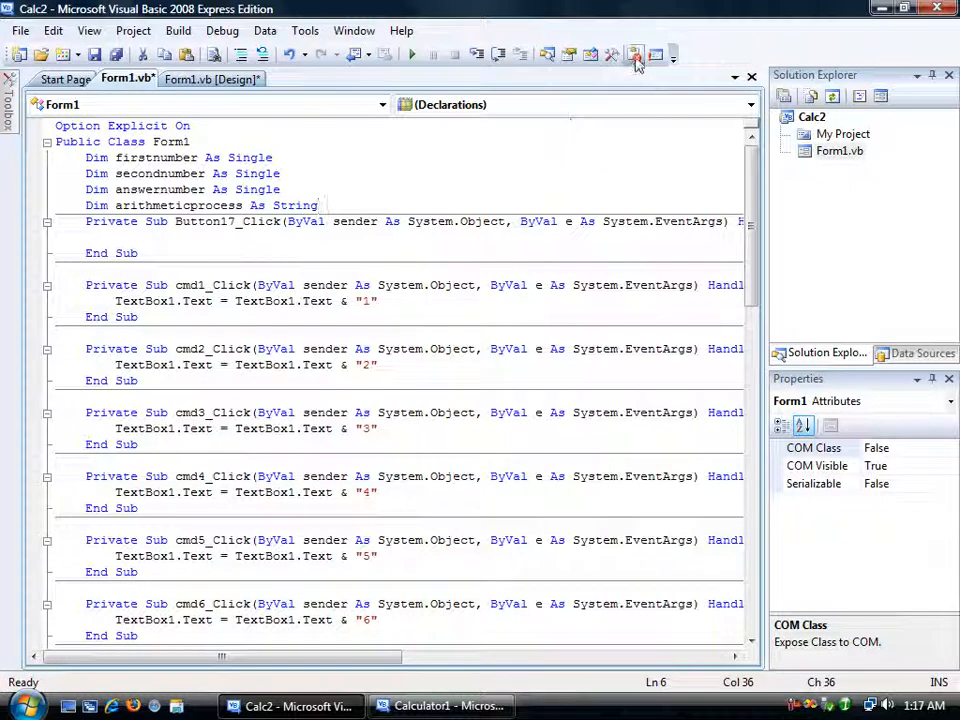
Check the Error List for 0 errors and close it.
click(634, 56)
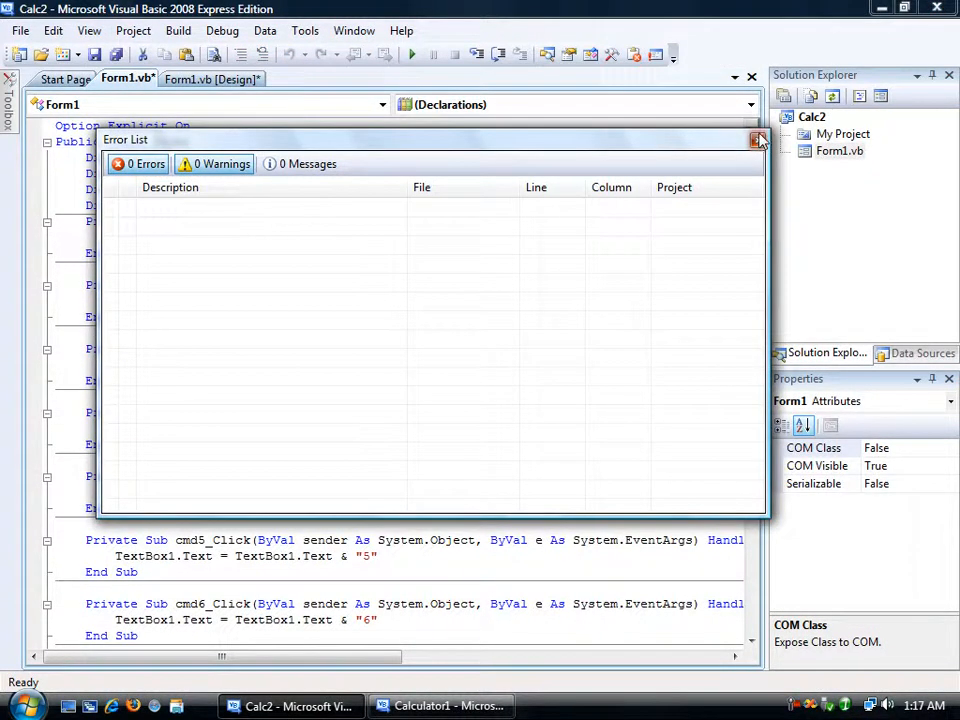
click(753, 140)
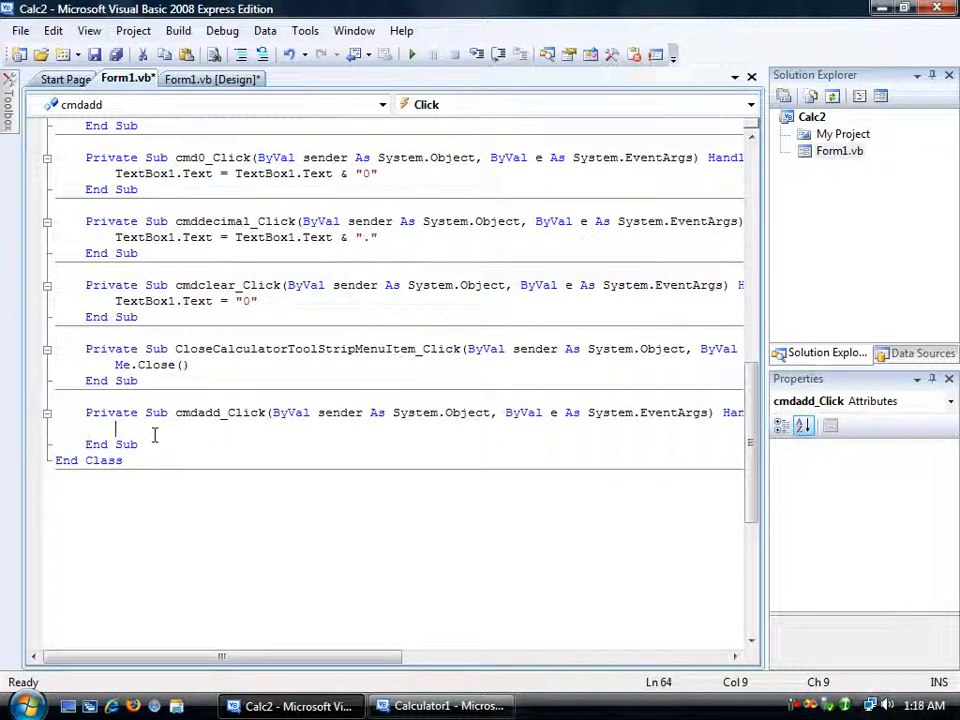
Store firstnumber = Val(TextBox1.Text), reset TextBox1 to "0", and record each operator in arithmeticprocess.
text(firstnumber = Val(TextBox1.Text))
text(arithmeticprocess = "+")
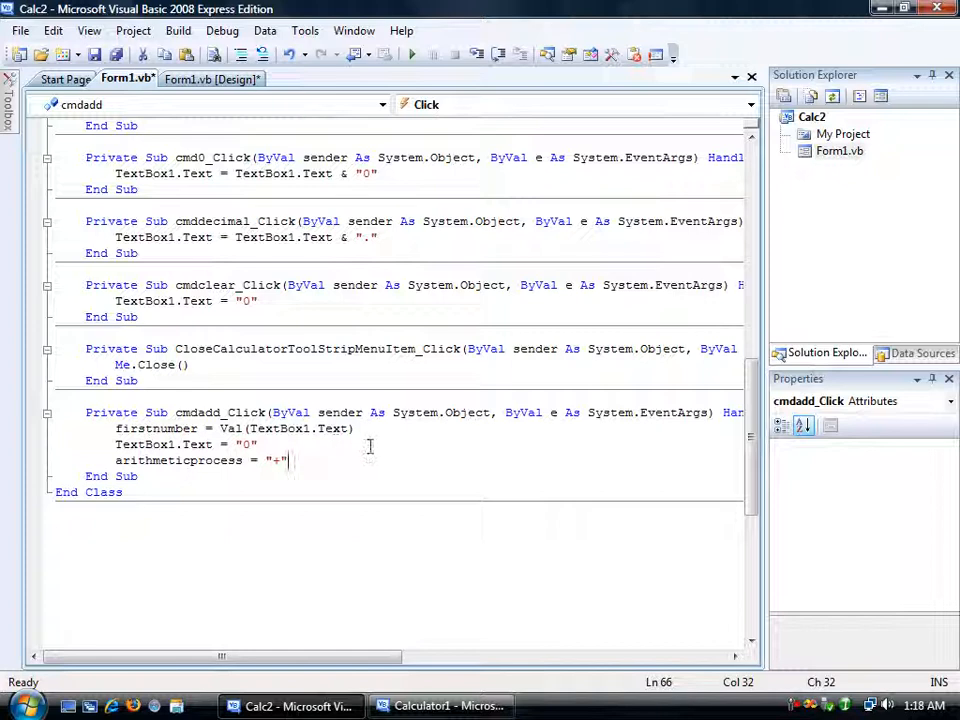
mouse_move(375, 444)
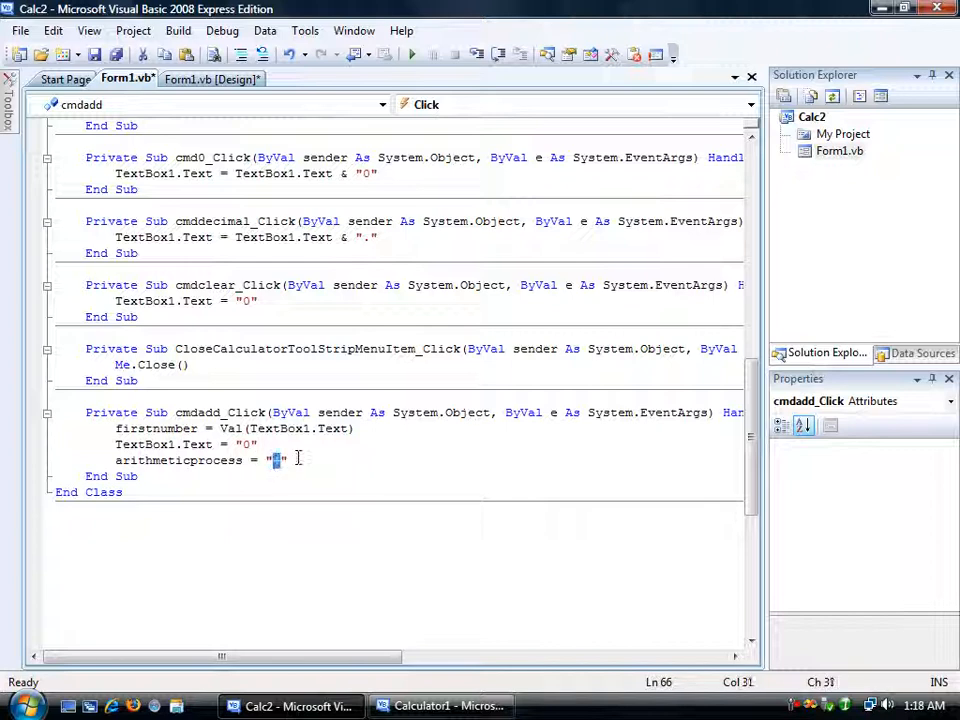
text(+)
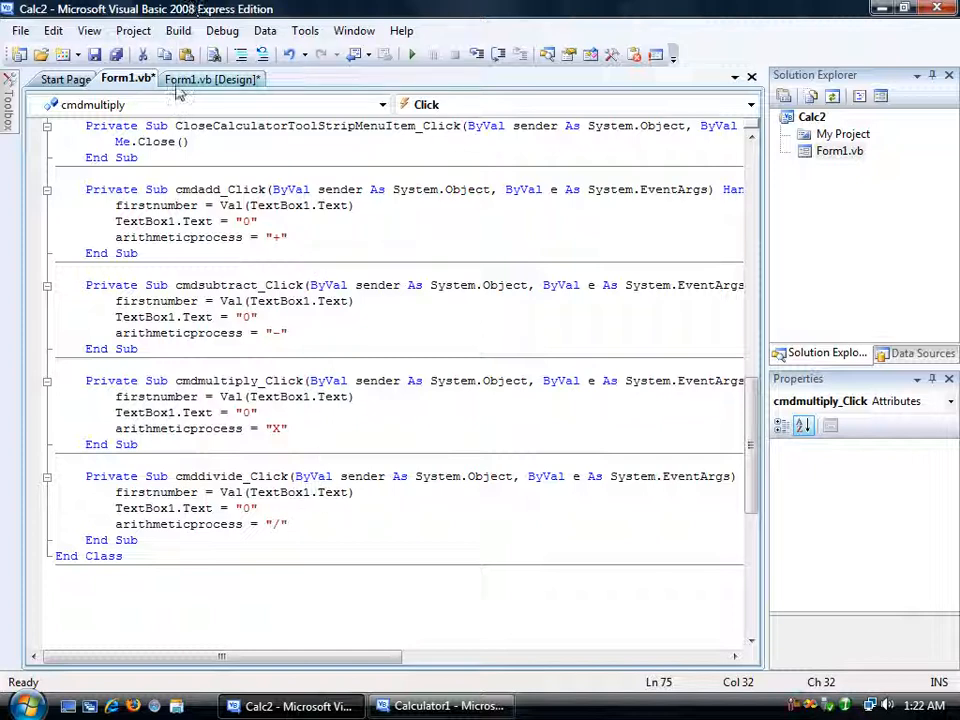
Create the cmdequal_Click handler for the = button from the designer.
click(210, 79)
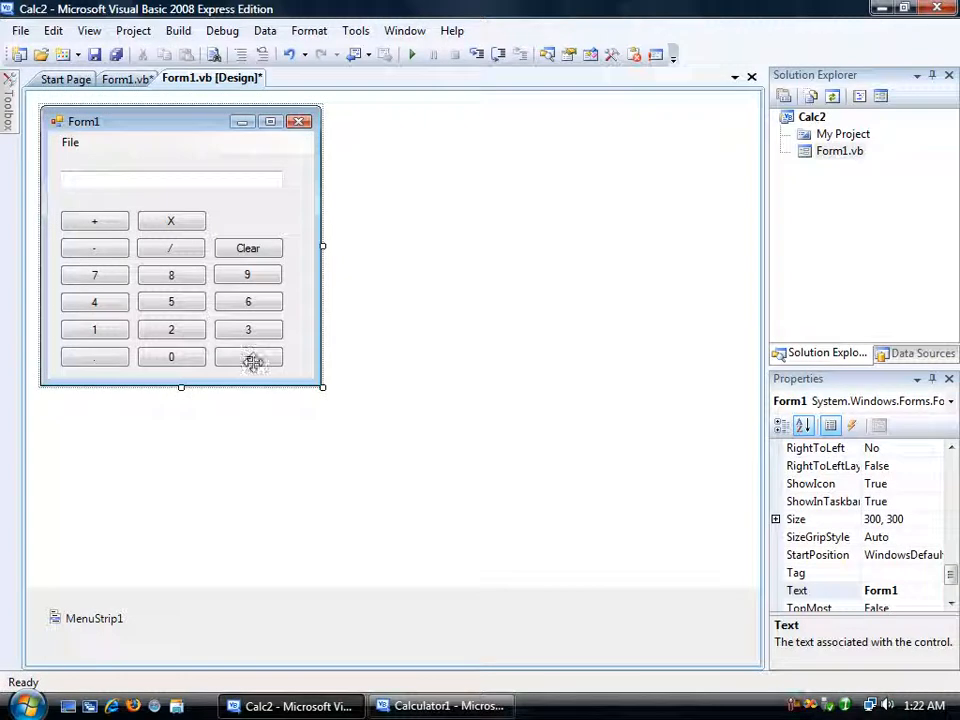
double_click(248, 357)
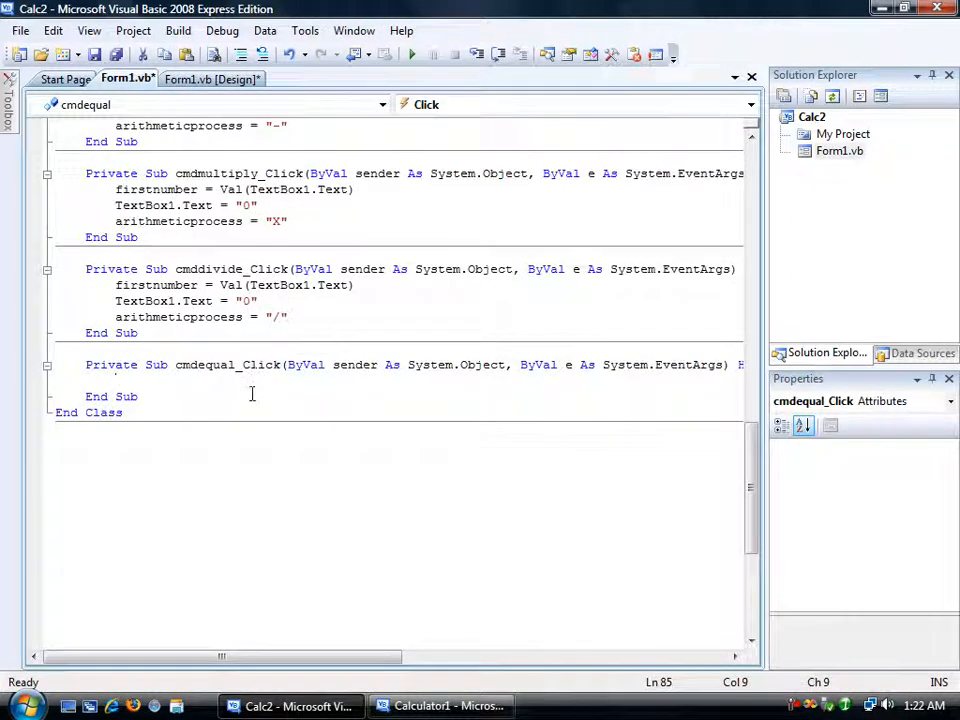
mouse_move(275, 385)
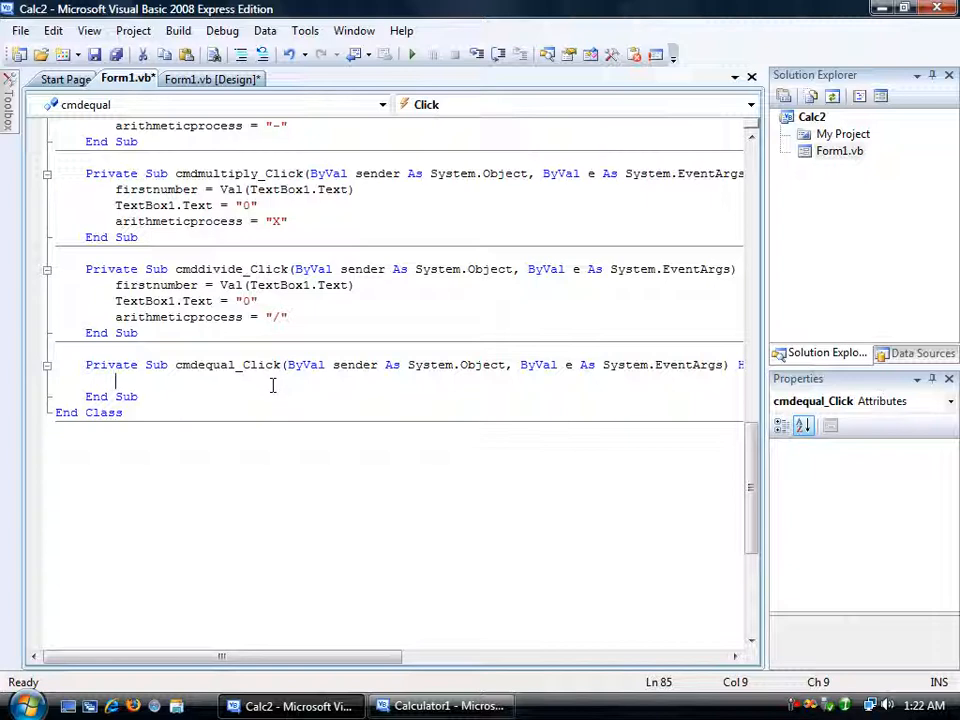
mouse_move(262, 387)
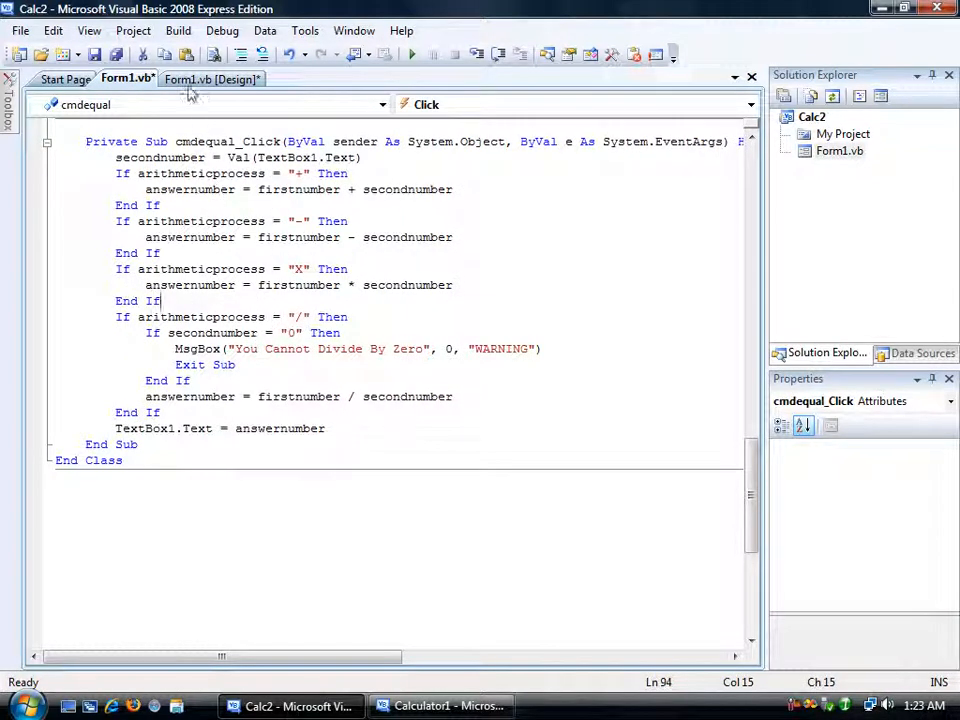
Write cmdequal_Click's If blocks for +, -, X, / with a divide-by-zero MsgBox warning.
click(206, 79)
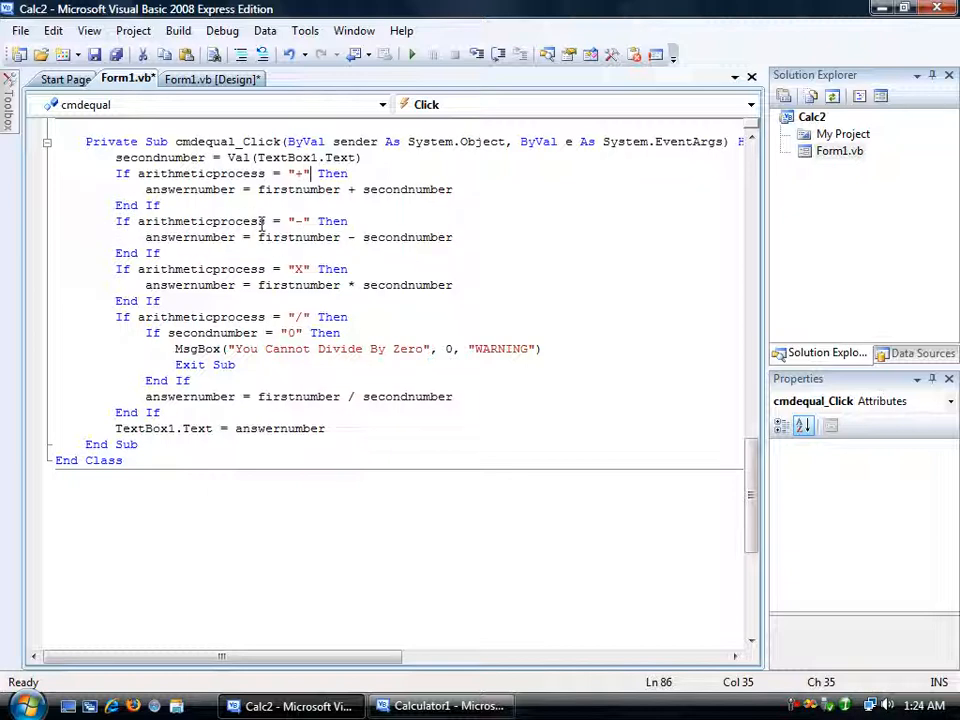
double_click(300, 221)
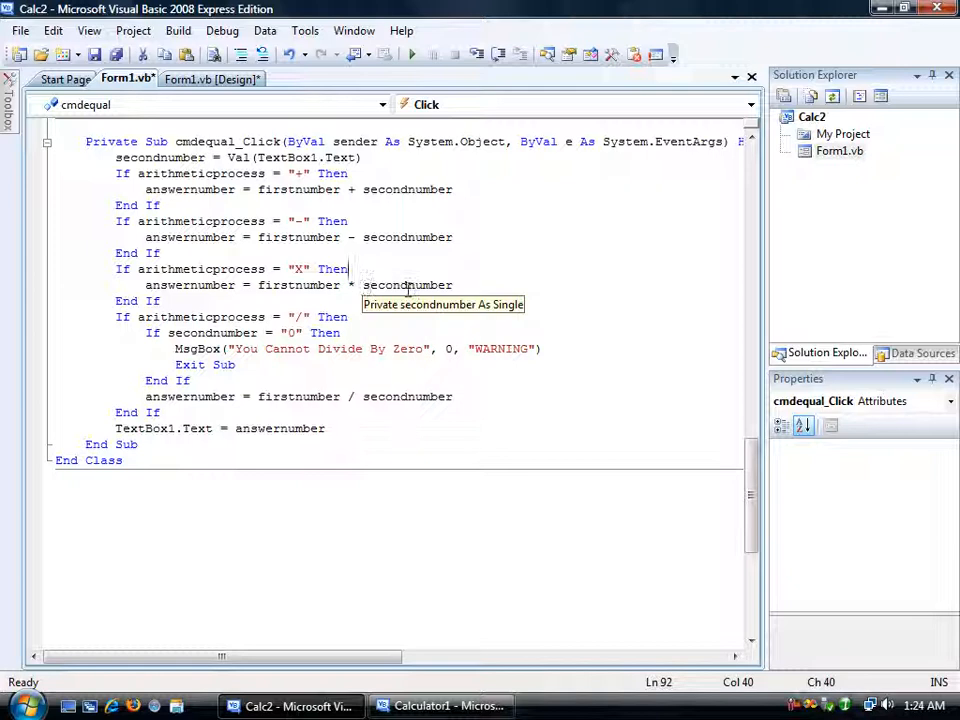
mouse_move(232, 317)
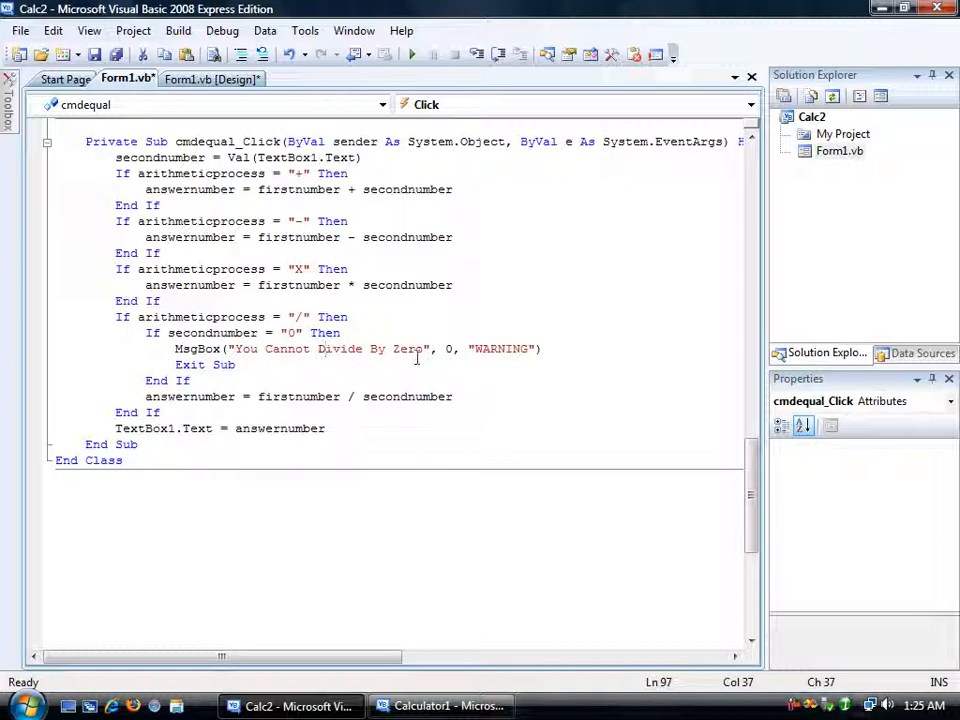
mouse_move(447, 349)
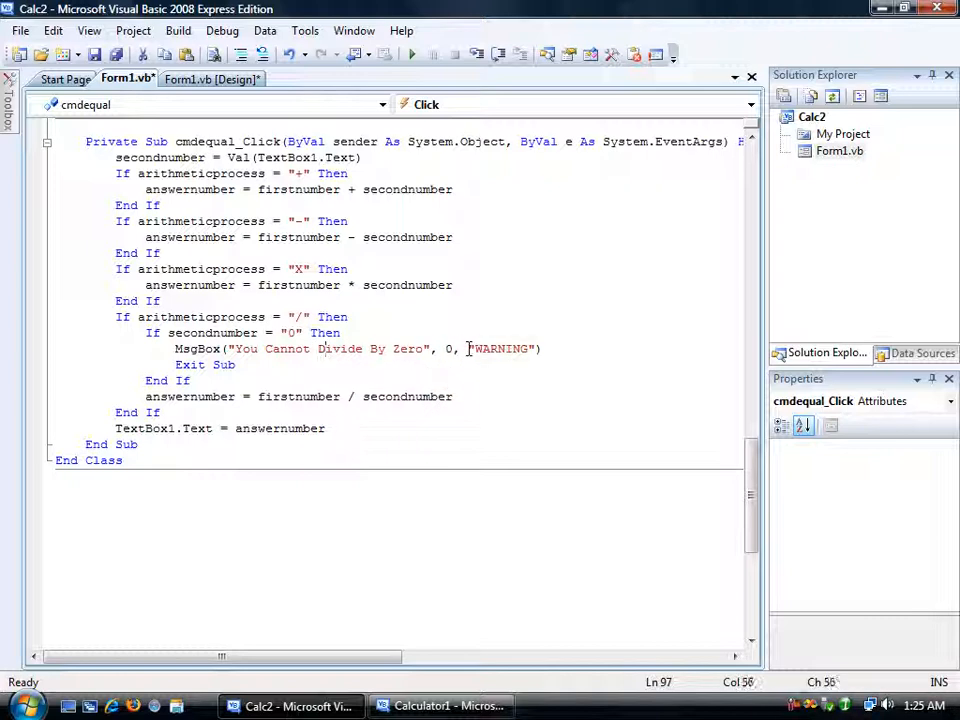
click(237, 364)
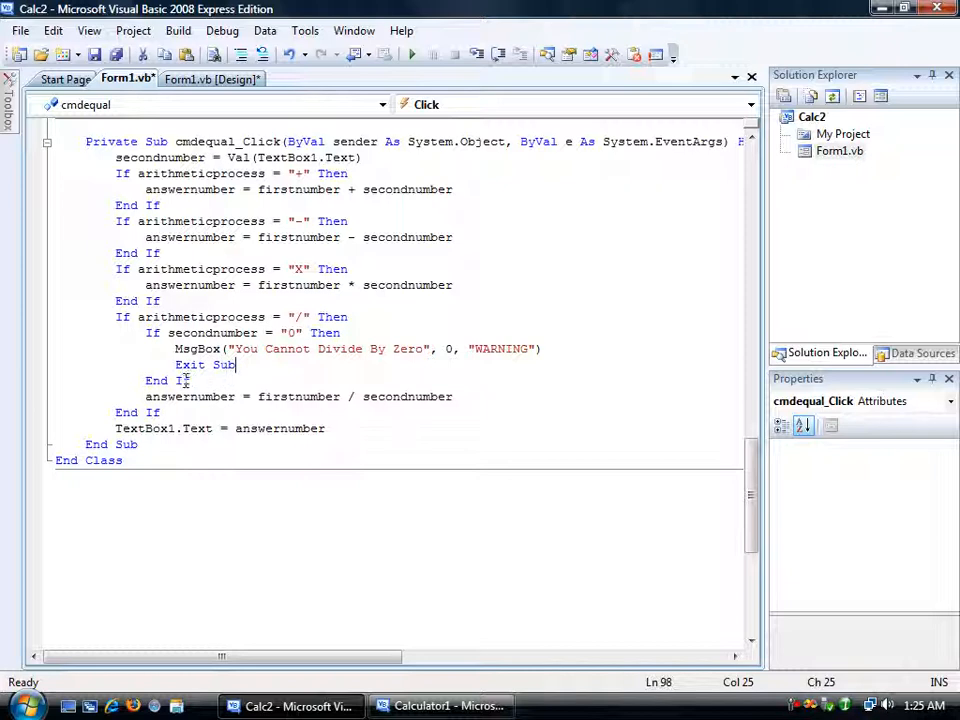
mouse_move(190, 396)
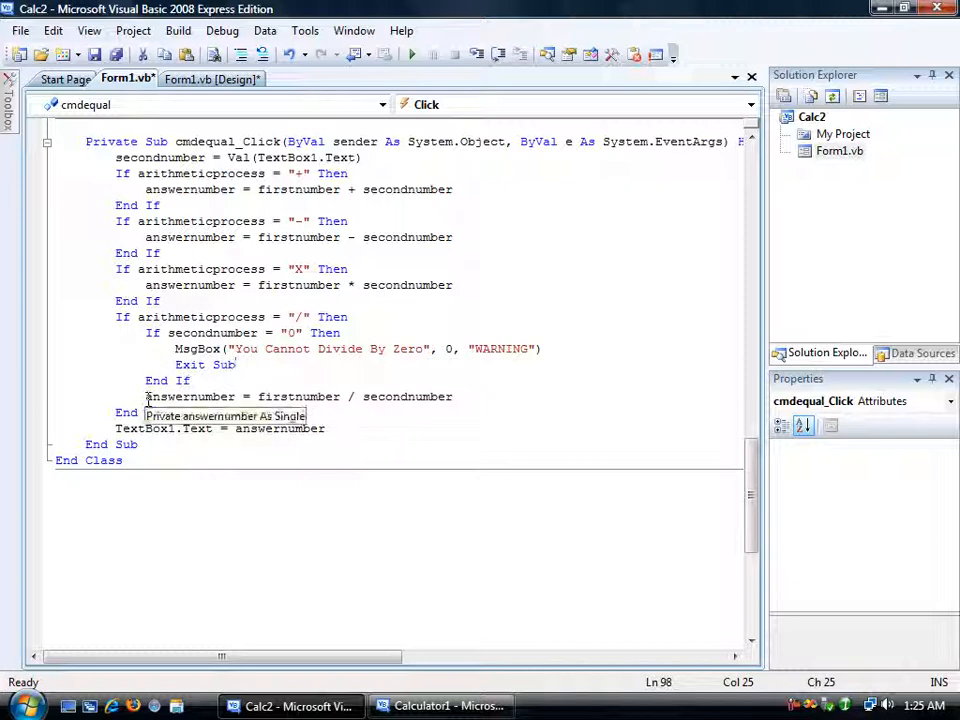
mouse_move(324, 396)
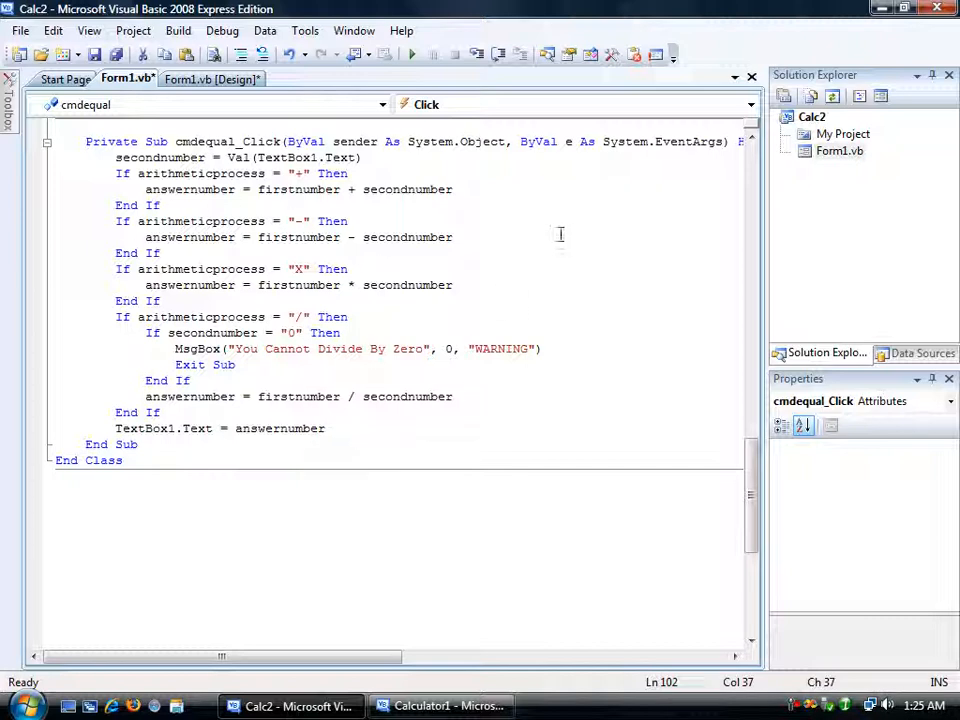
mouse_move(596, 207)
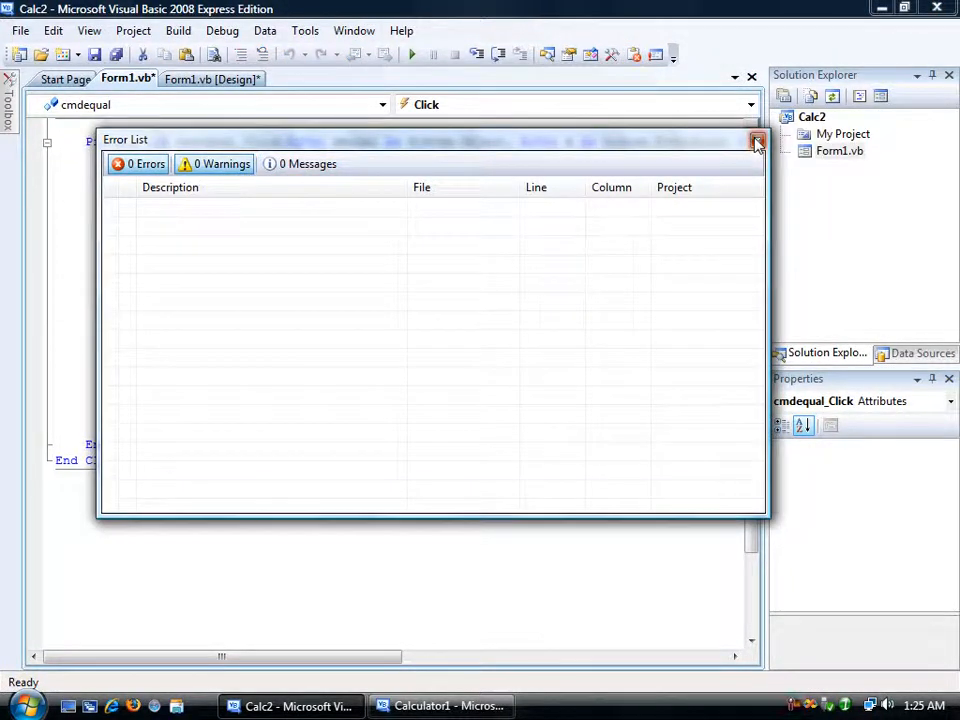
Dismiss the build errors list and run the Calc2 calculator project.
click(756, 143)
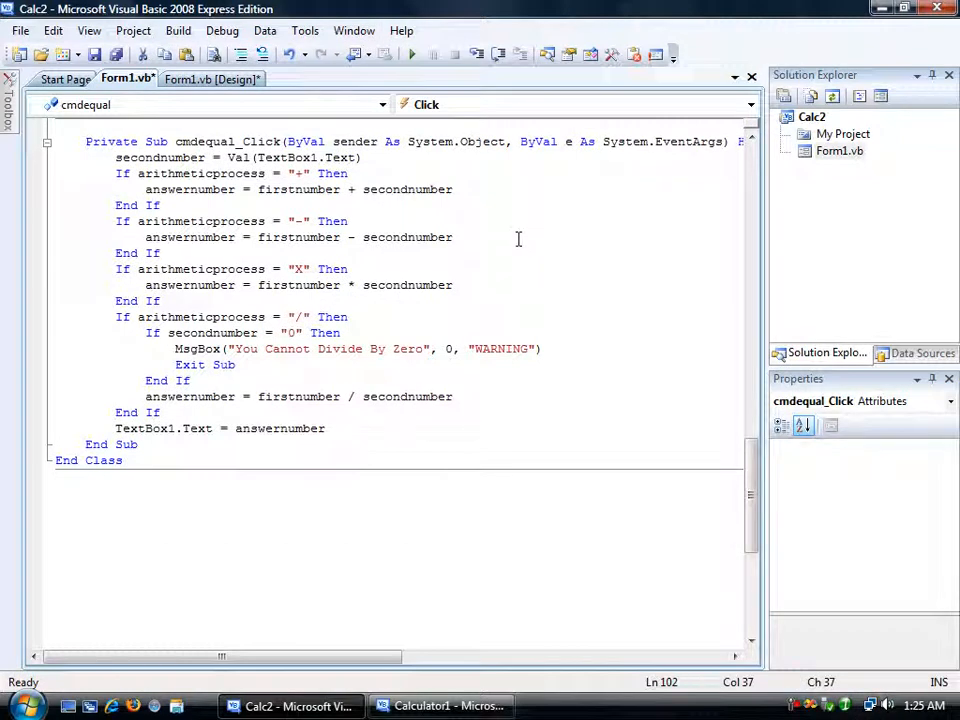
mouse_move(507, 200)
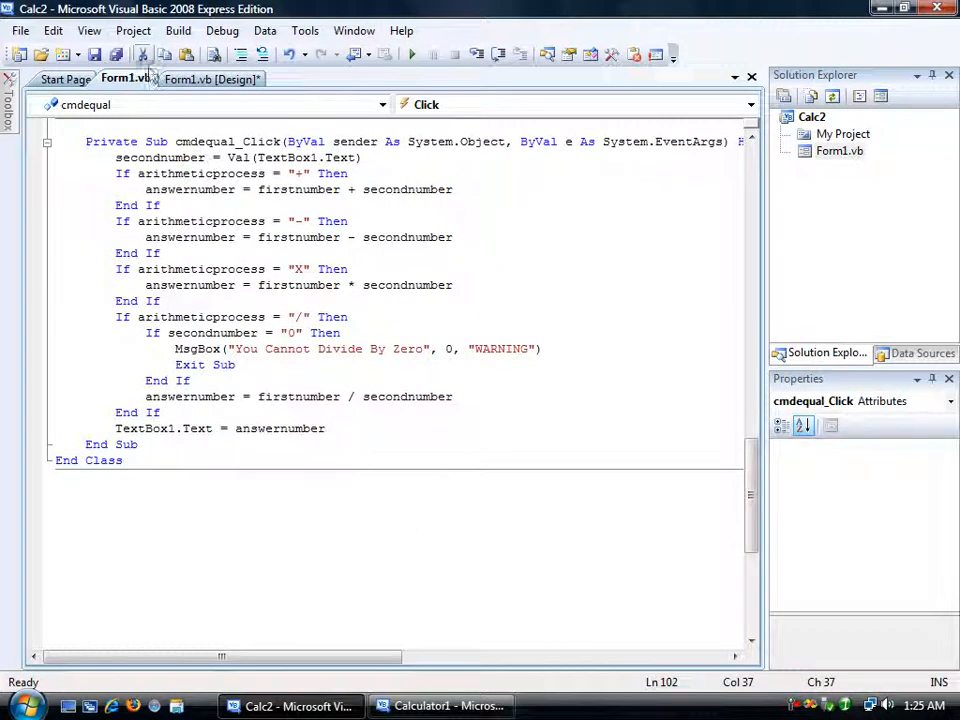
click(208, 78)
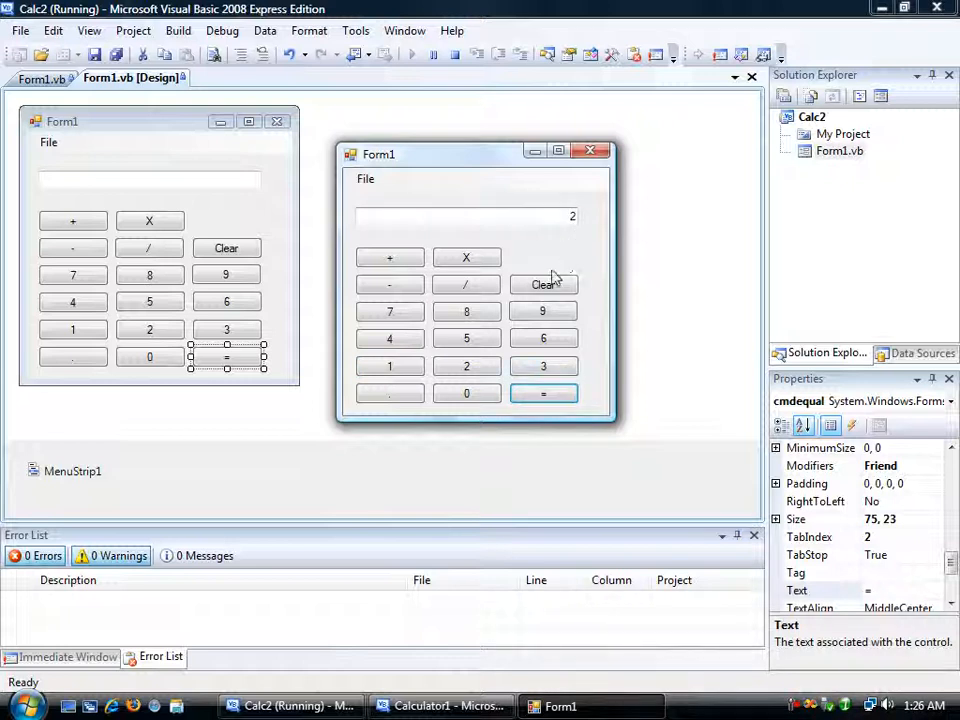
Test a calculation on the running calculator, entering 9 and computing a result.
click(543, 284)
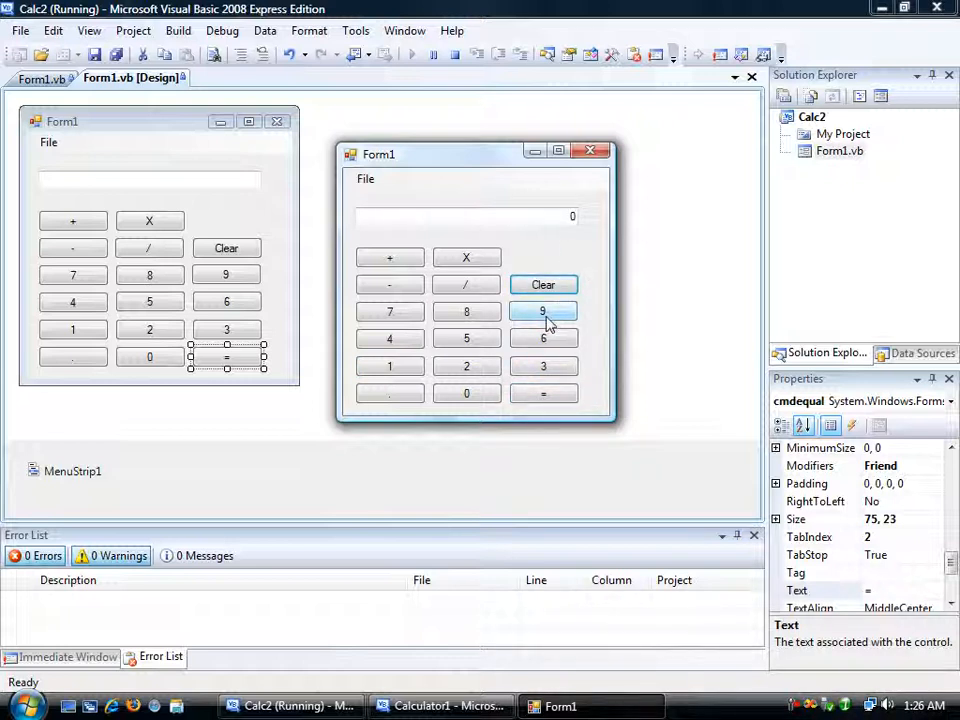
click(543, 311)
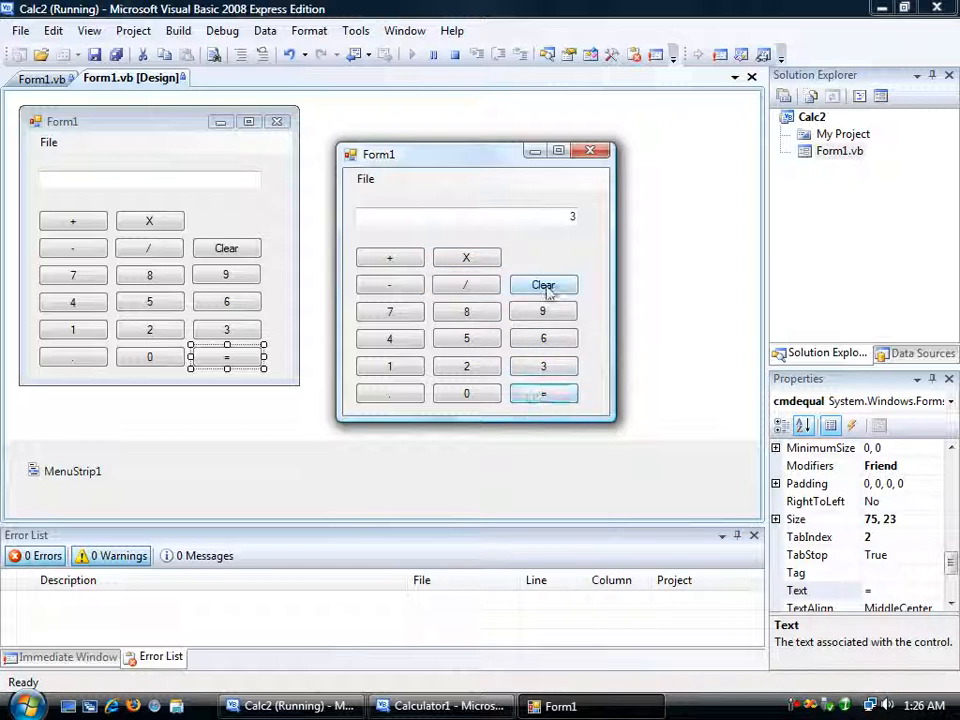
click(543, 284)
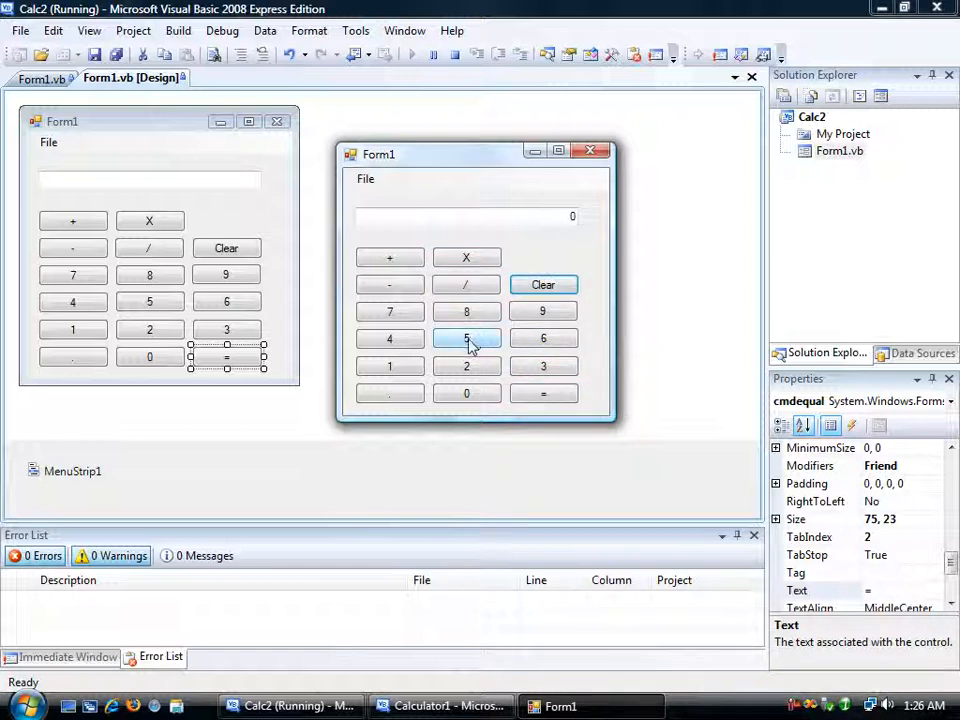
click(466, 338)
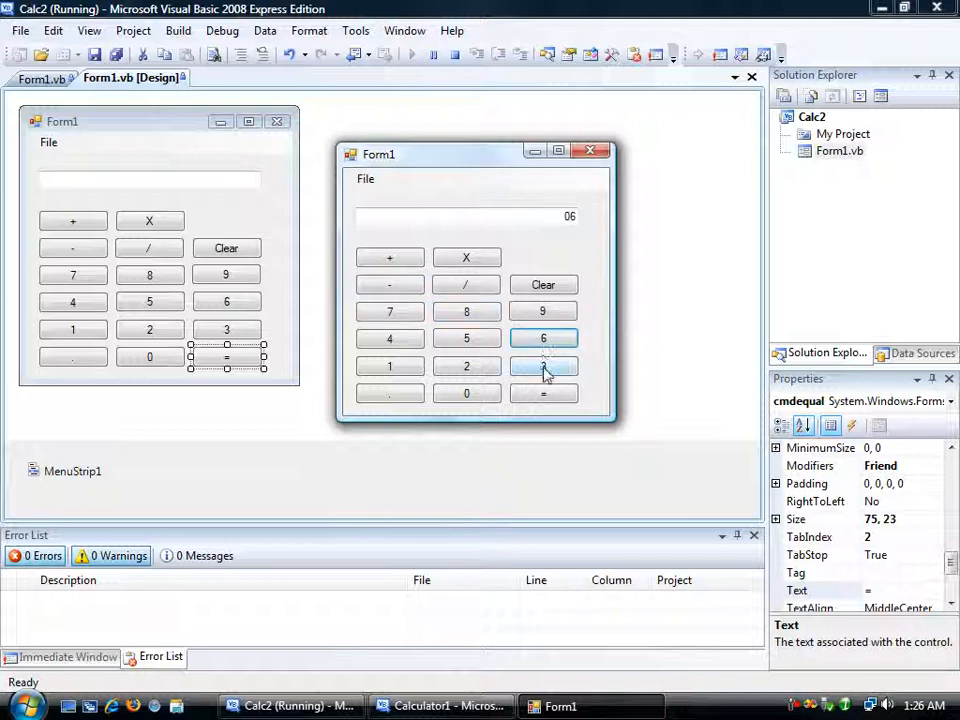
click(543, 285)
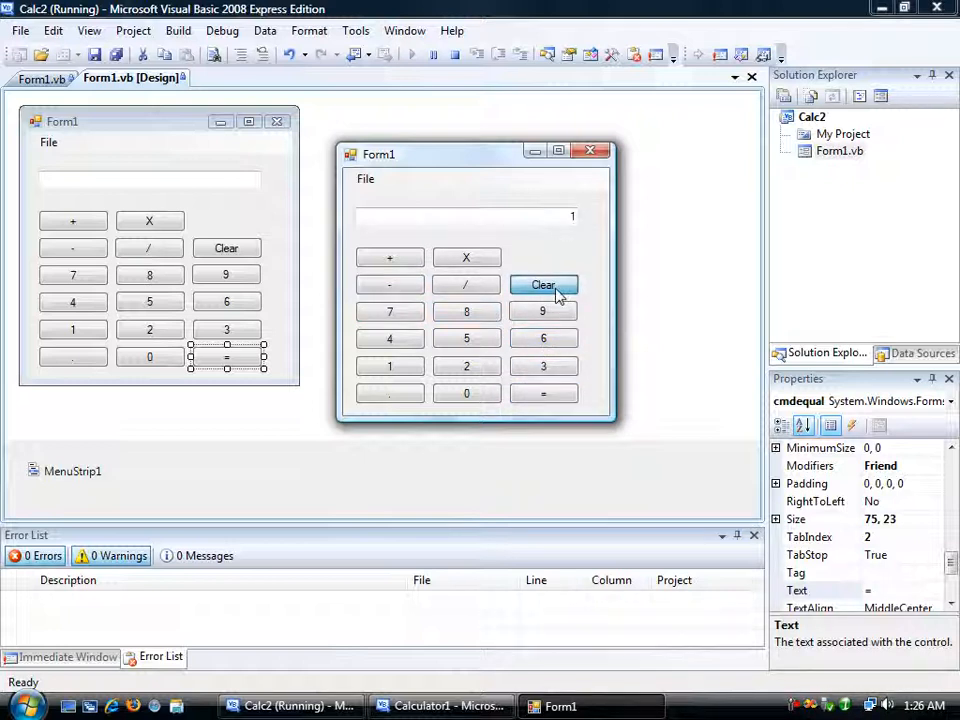
Divide by zero to trigger the 'You Cannot Divide By Zero' warning, dismiss it, and close the form.
click(543, 310)
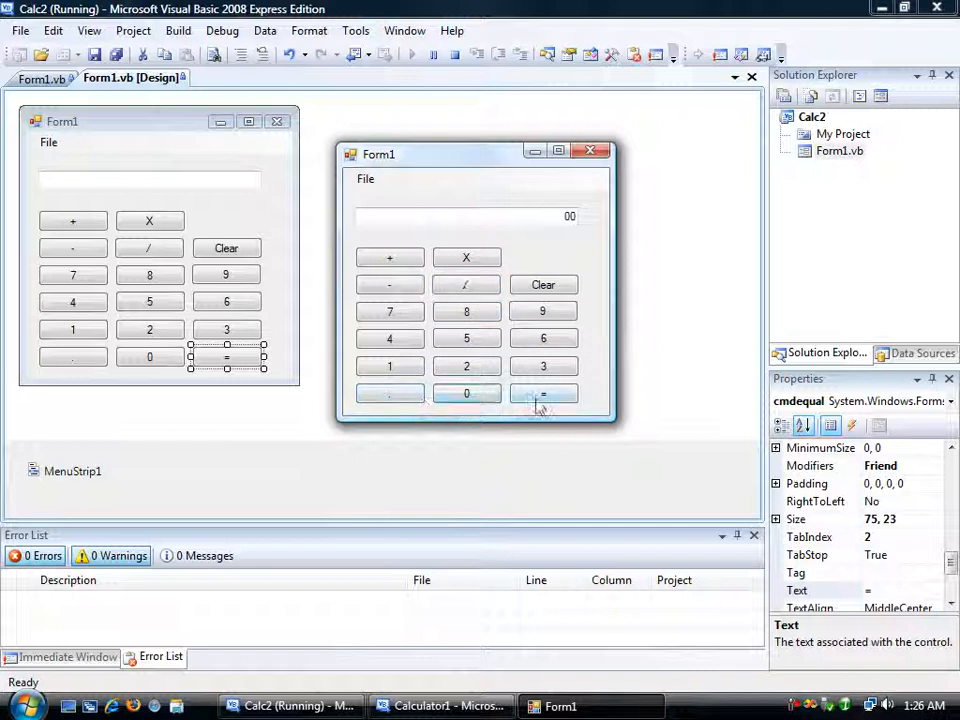
click(543, 393)
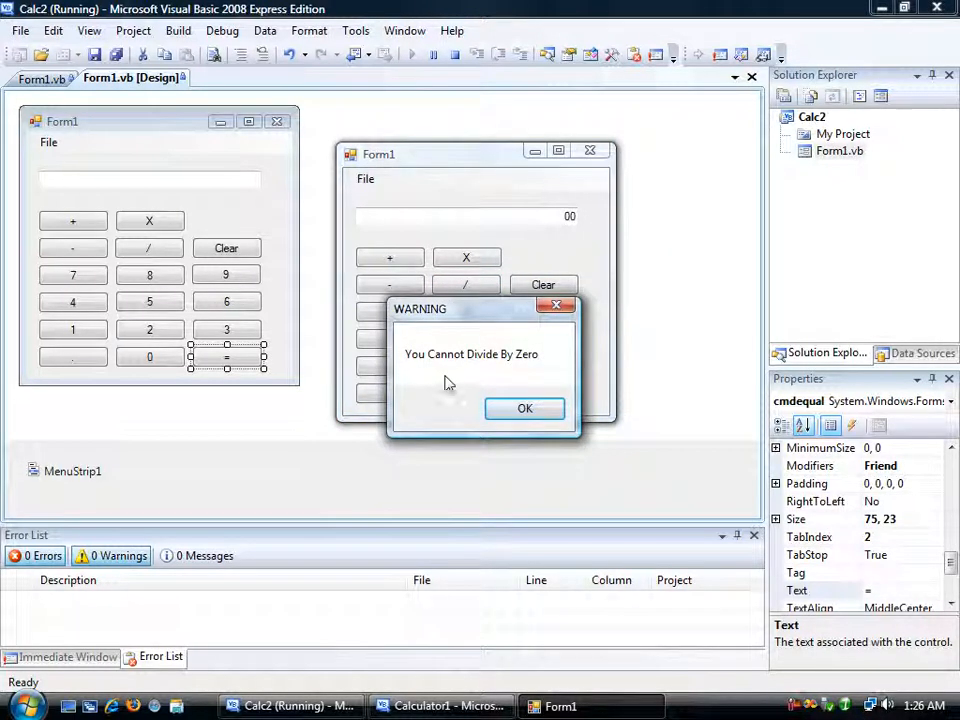
mouse_move(558, 380)
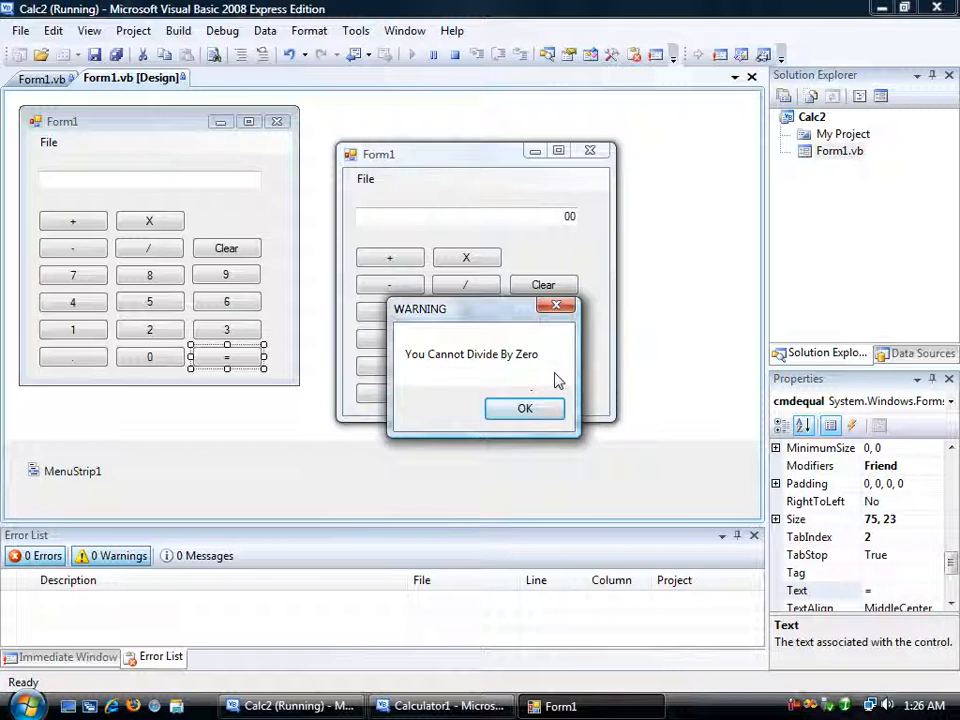
click(525, 408)
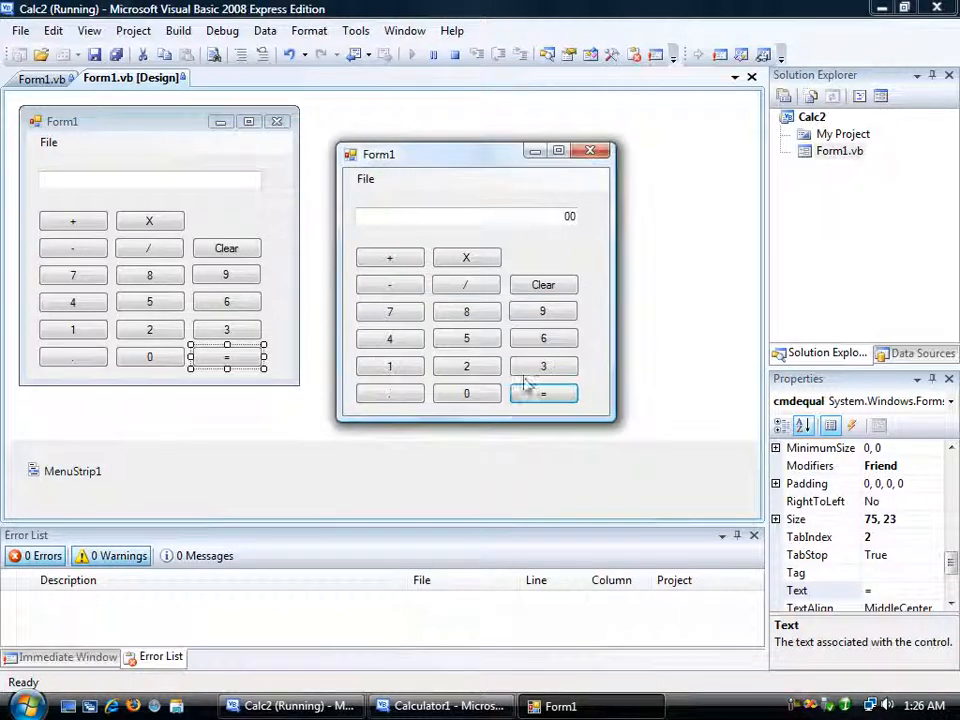
click(365, 179)
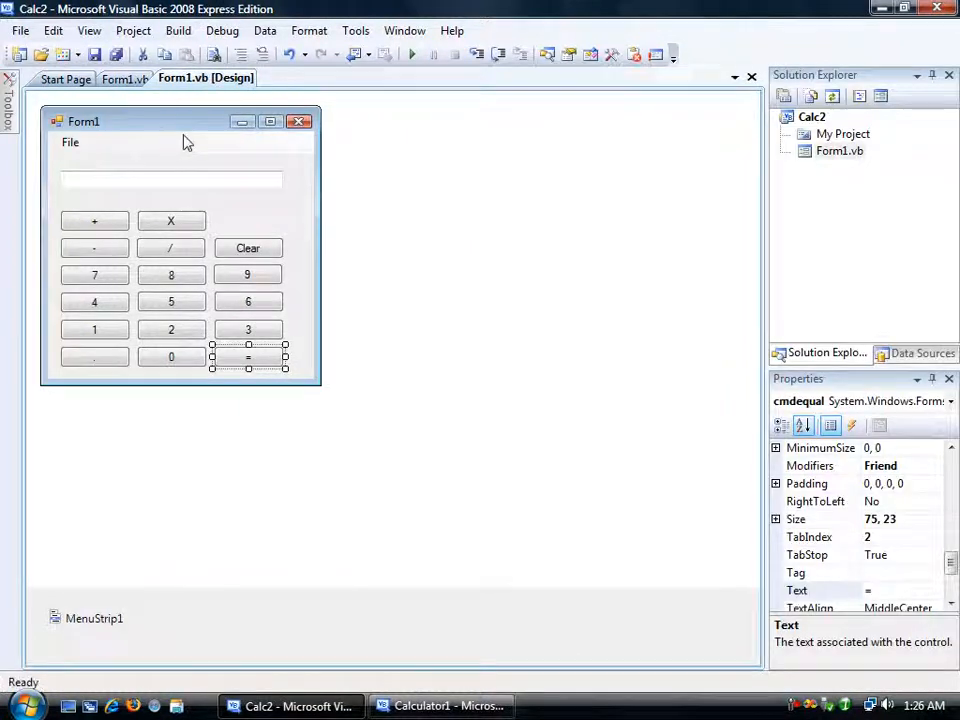
mouse_move(255, 156)
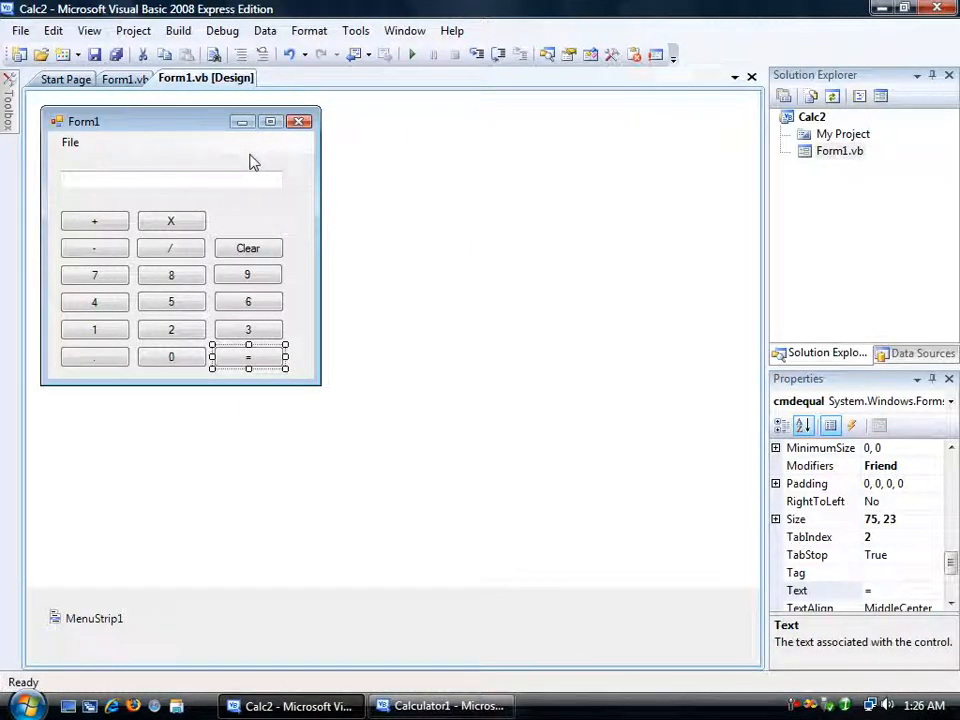
mouse_move(210, 138)
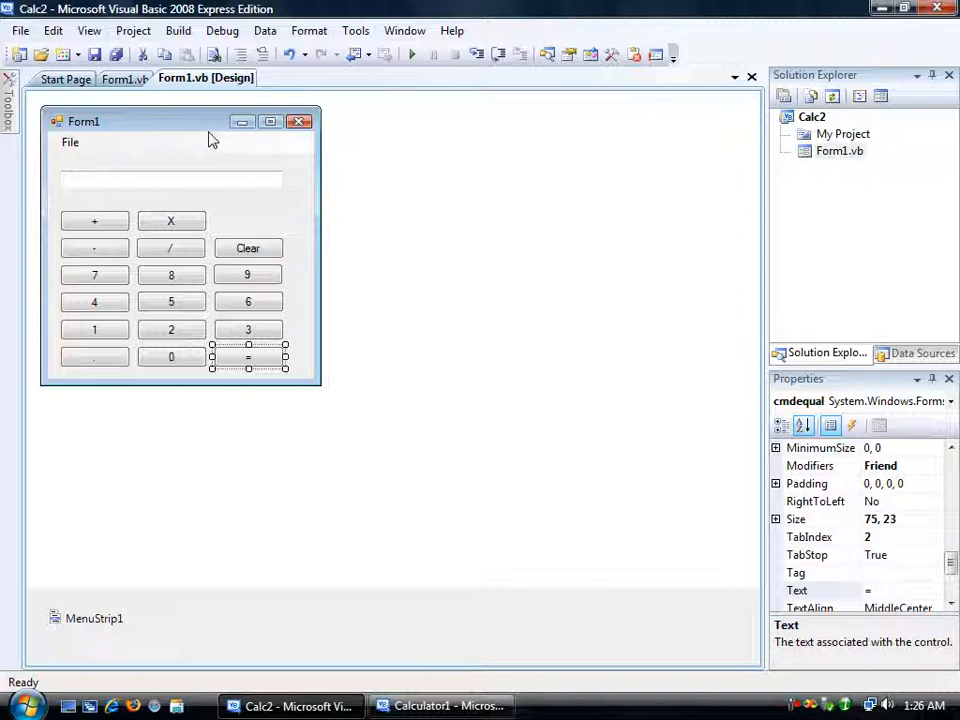
mouse_move(199, 135)
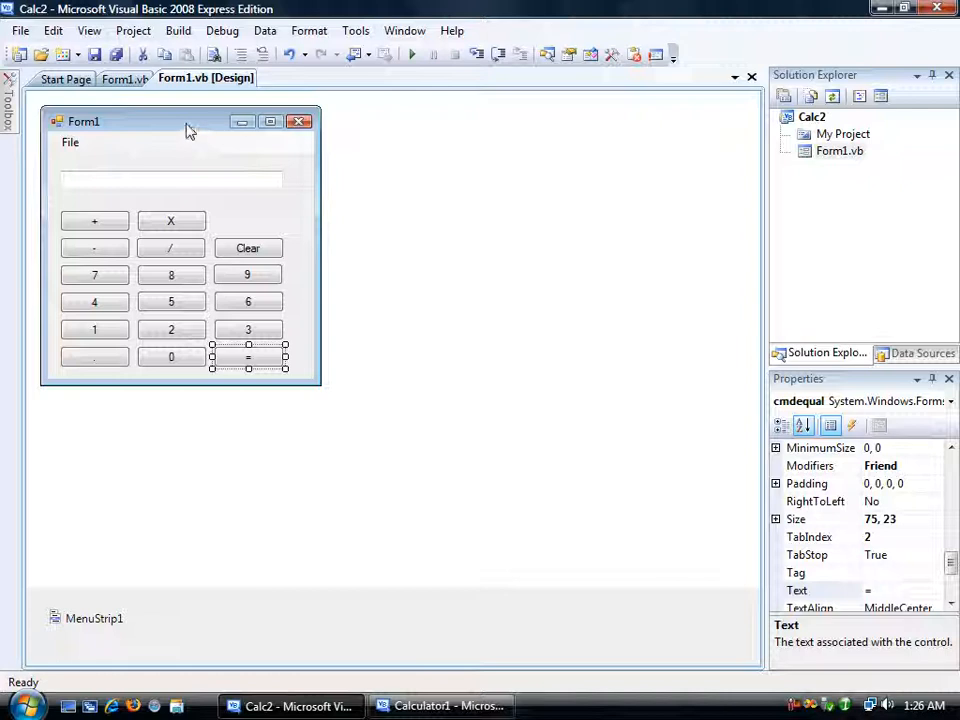
mouse_move(161, 141)
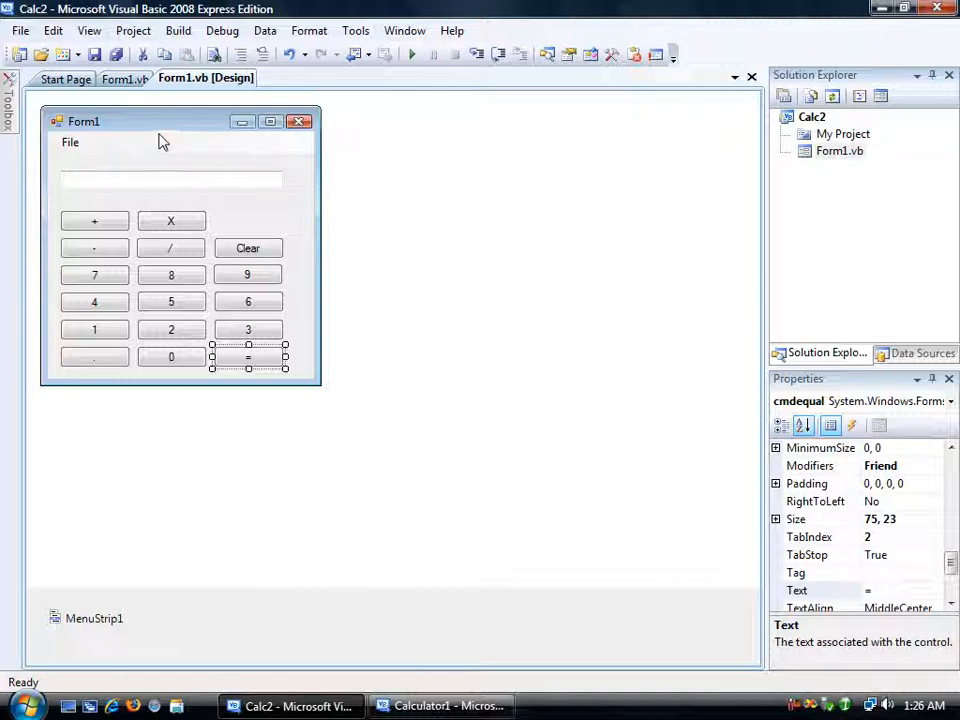
mouse_move(178, 130)
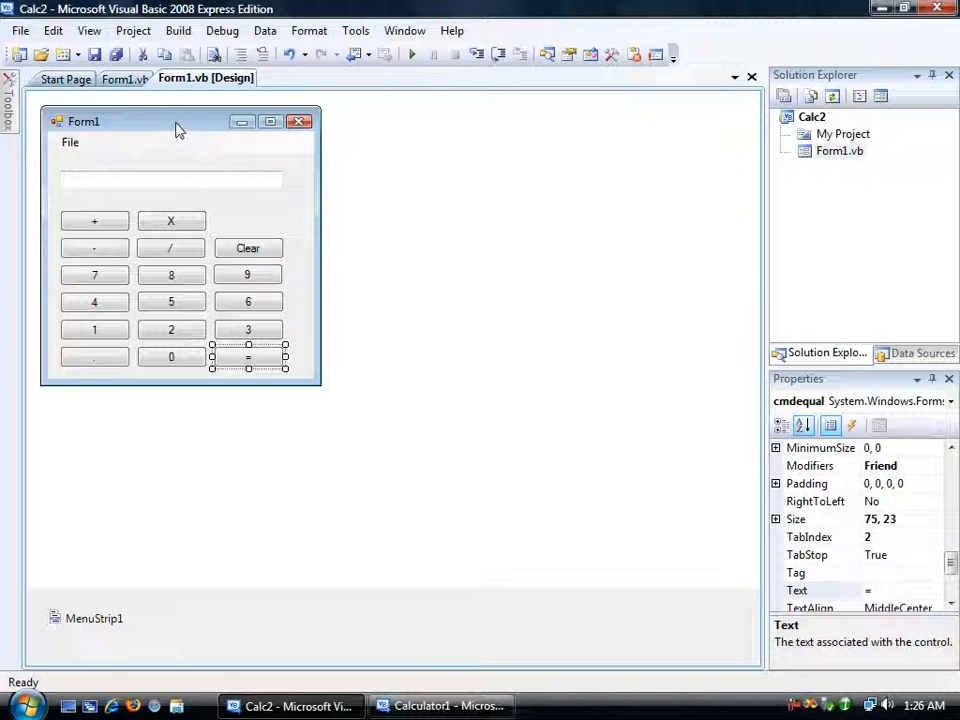